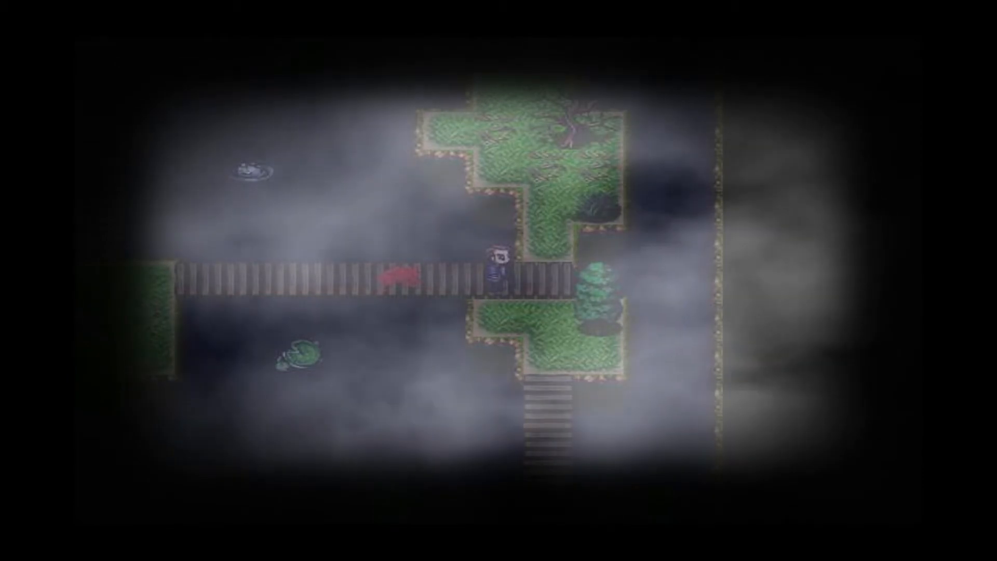
Walk north toward the stone stairs and up the dirt path through the woods.
{"action": "key", "text": "Up"}
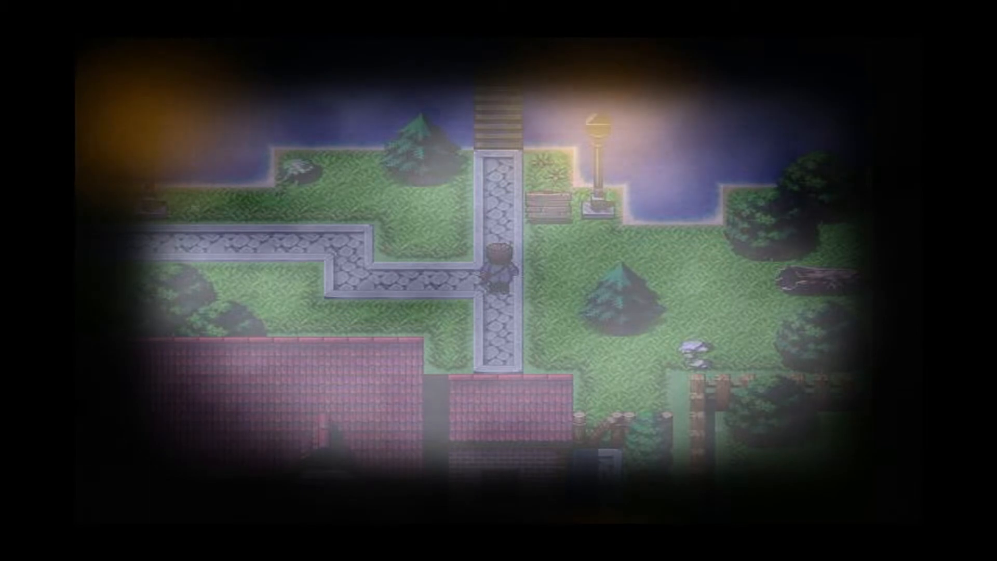
{"action": "key", "text": "up"}
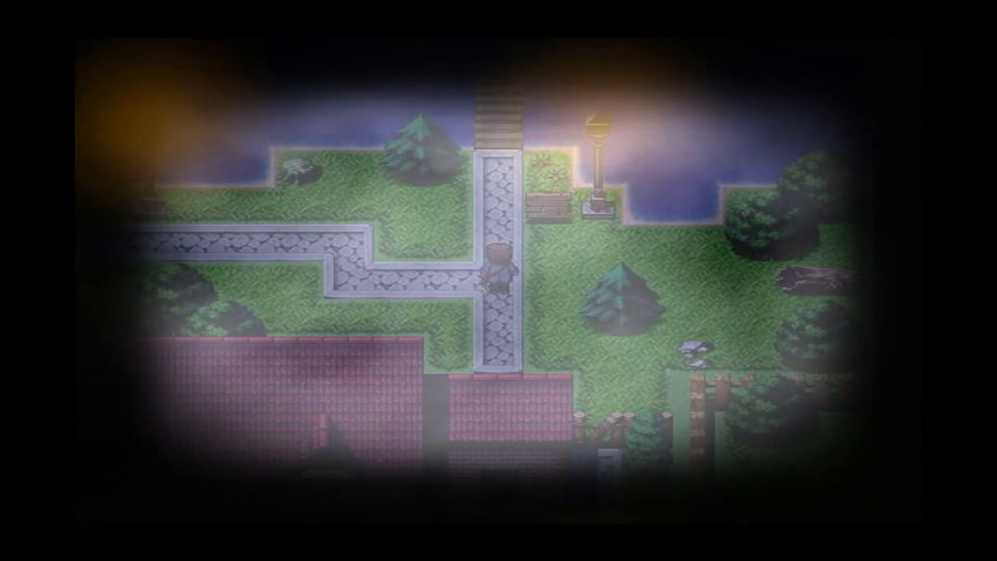
{"action": "key", "text": "up"}
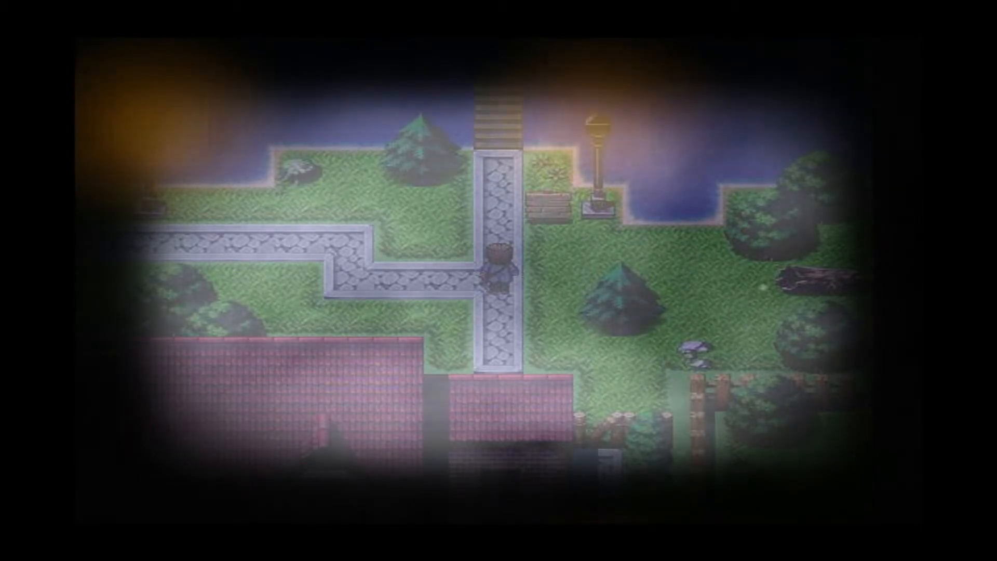
{"action": "key", "text": "up"}
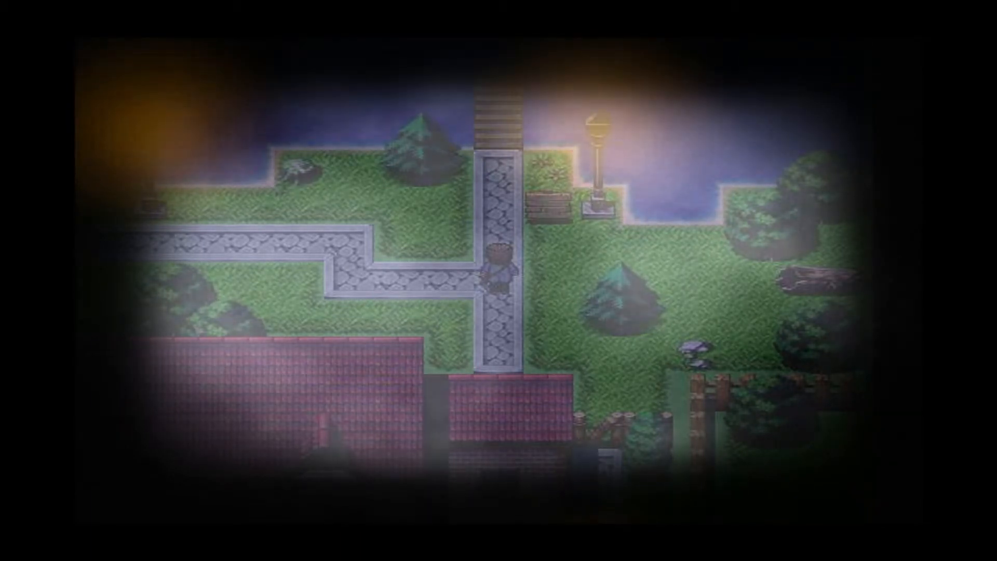
{"action": "key", "text": "Down"}
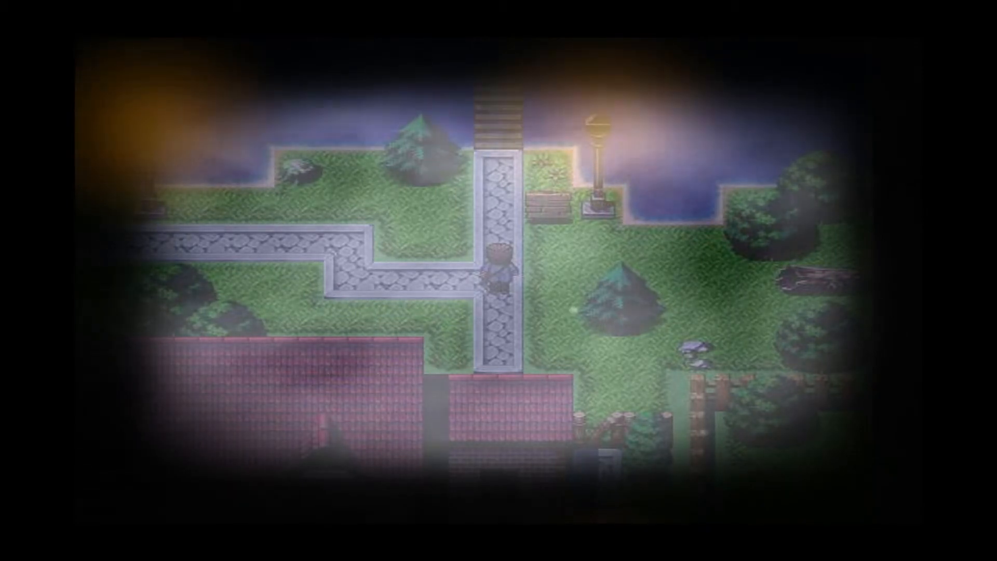
{"action": "key", "text": "up"}
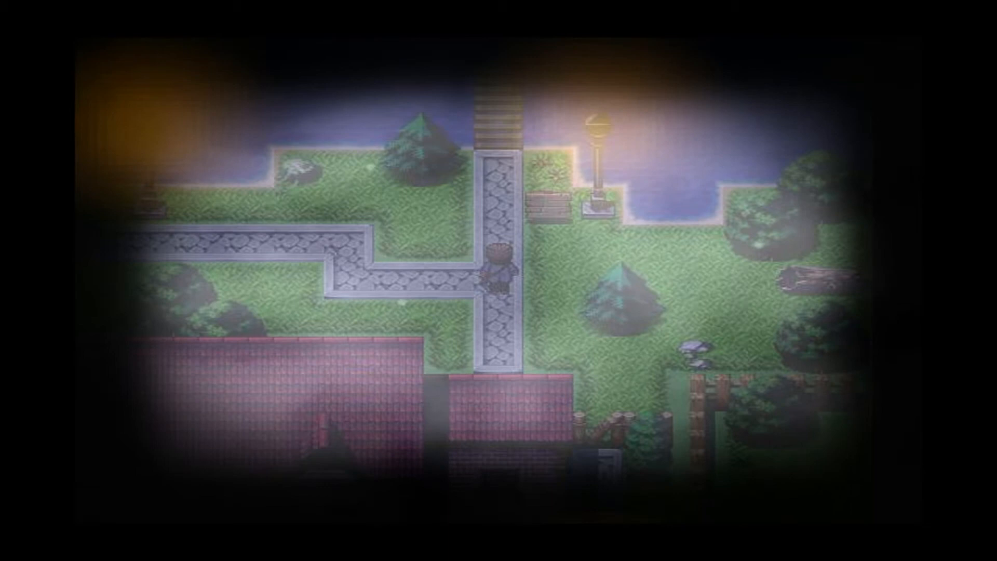
{"action": "key", "text": "Up"}
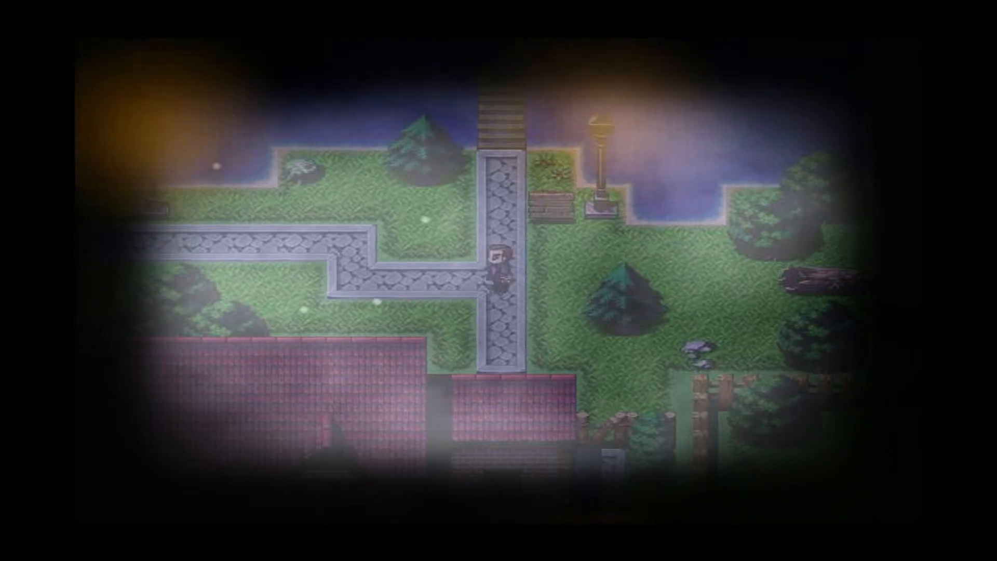
{"action": "key", "text": "up"}
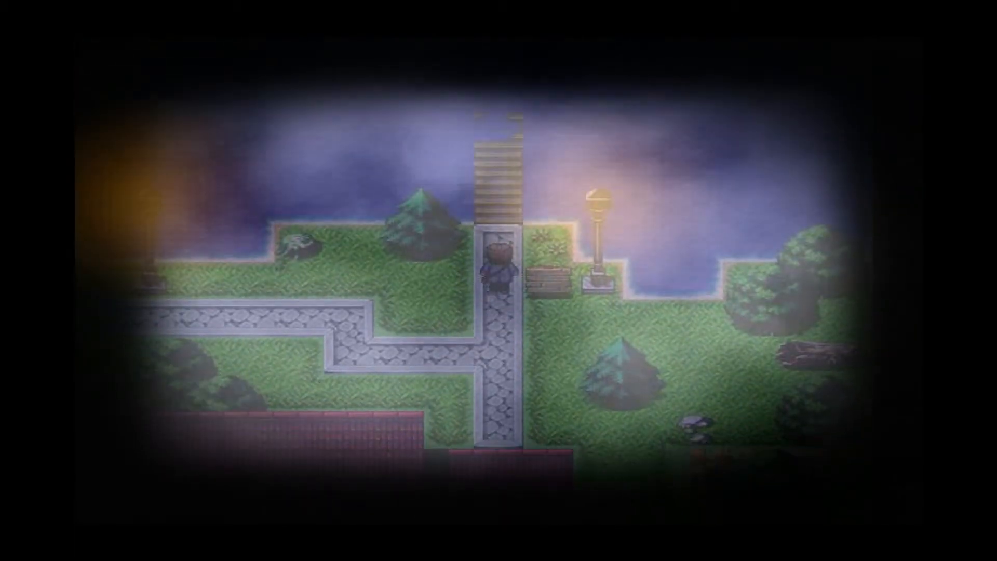
{"action": "key", "text": "Down"}
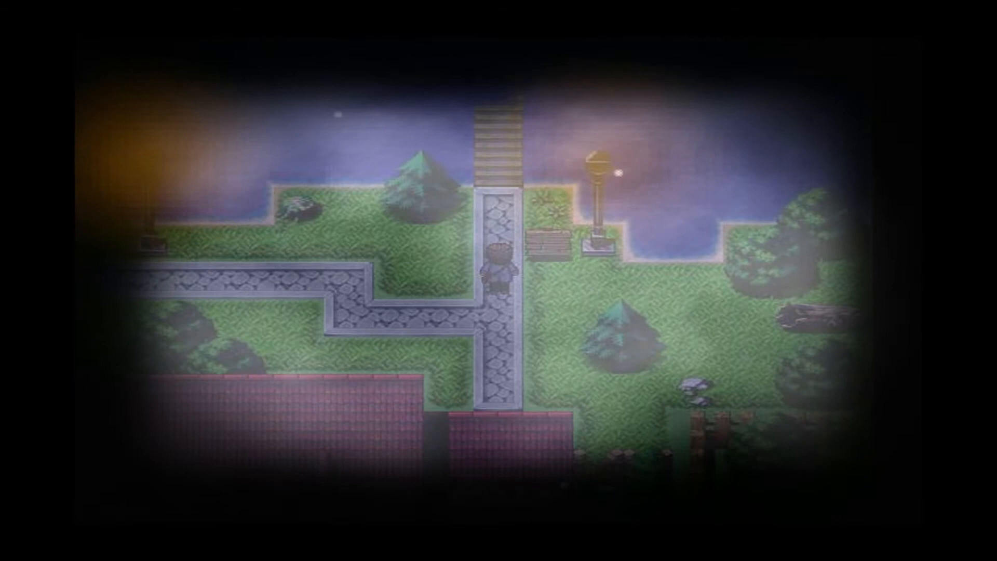
{"action": "key", "text": "up"}
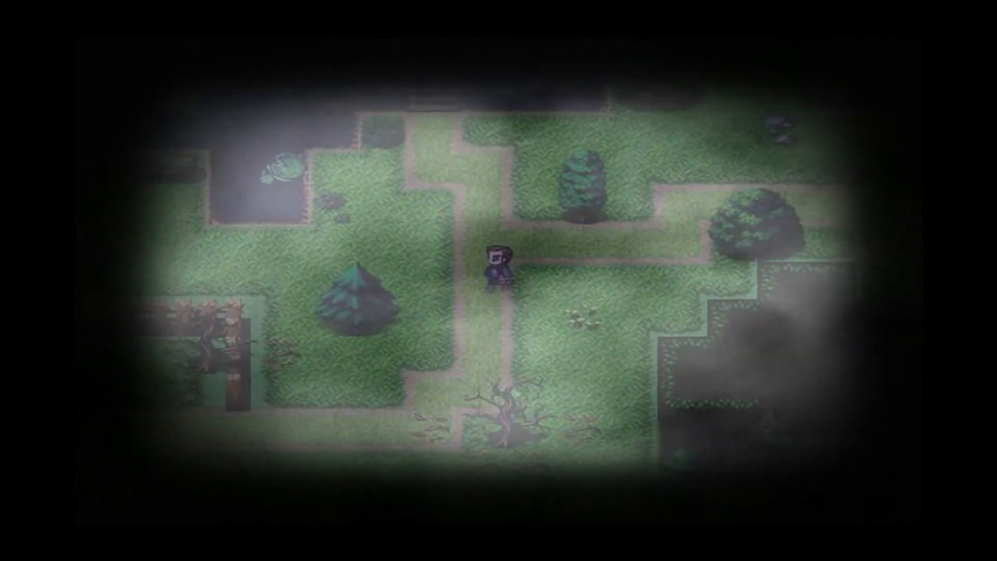
{"action": "key", "text": "Up"}
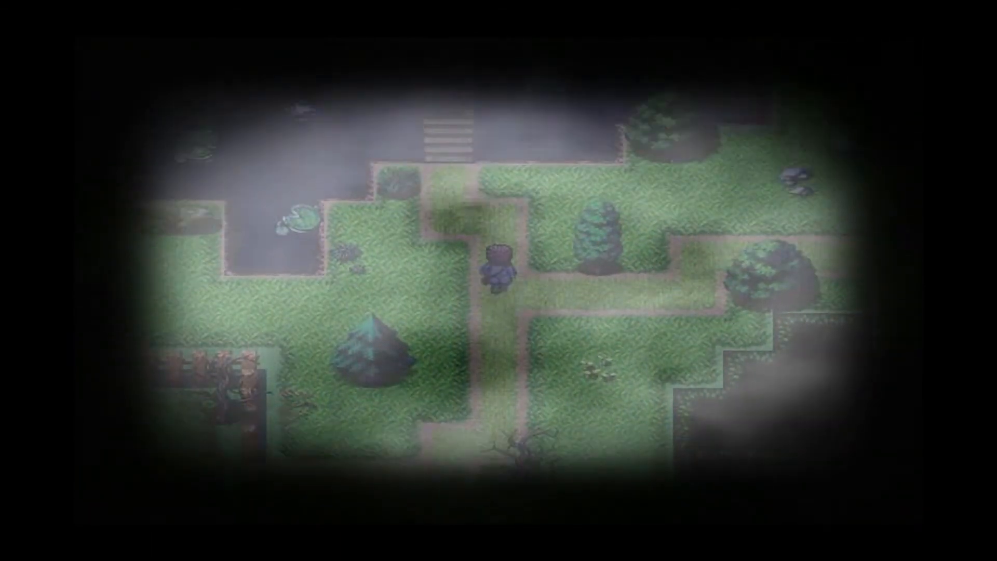
{"action": "key", "text": "up"}
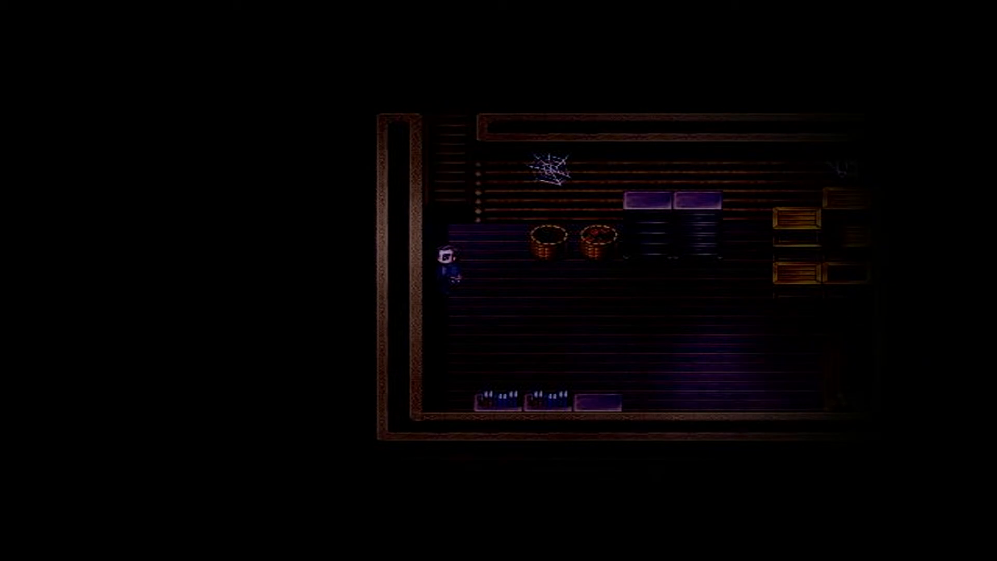
Pass the fenced cabin, enter and leave the house, visit the well and head away from the cabins.
{"action": "key", "text": "Right"}
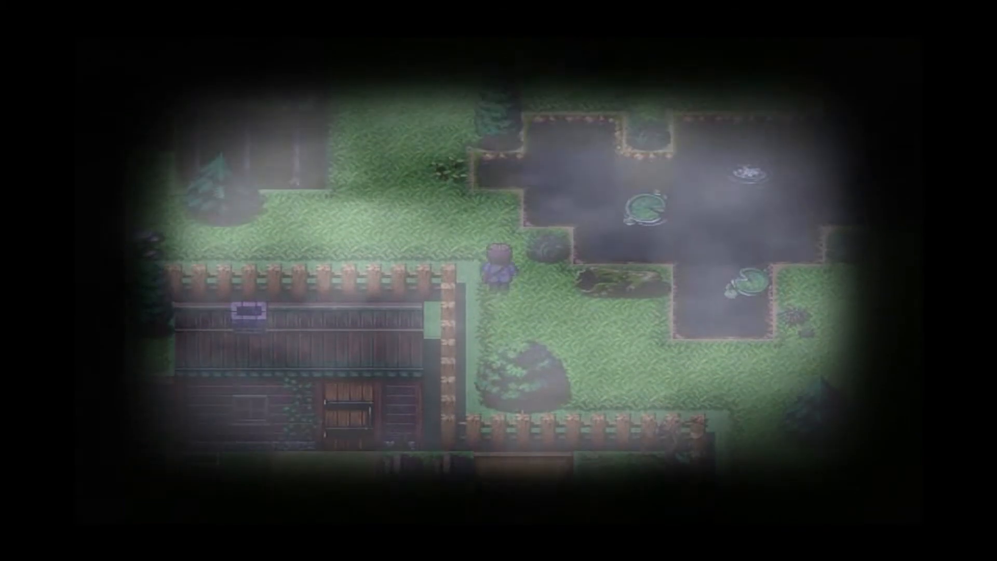
{"action": "key", "text": "up"}
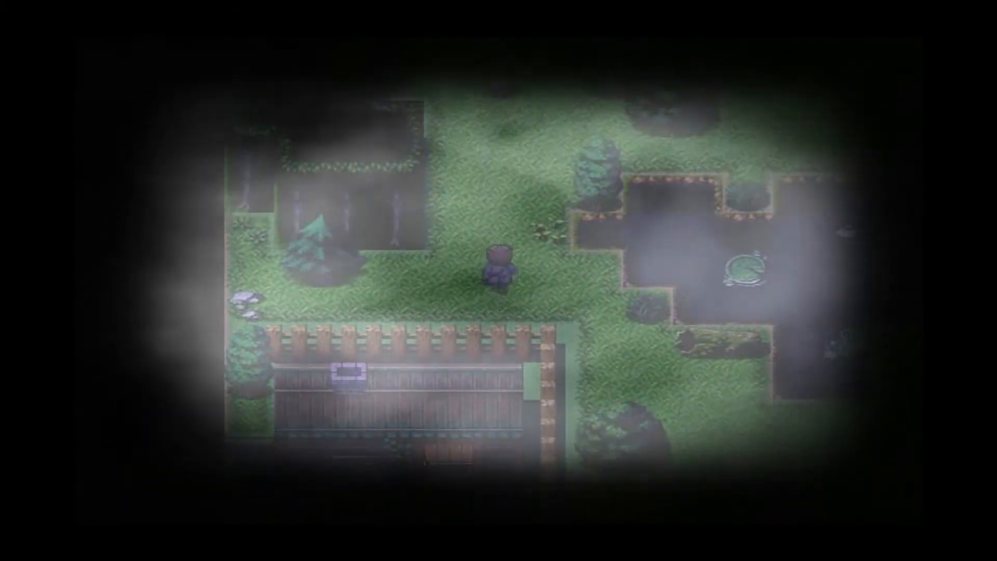
{"action": "key", "text": "up"}
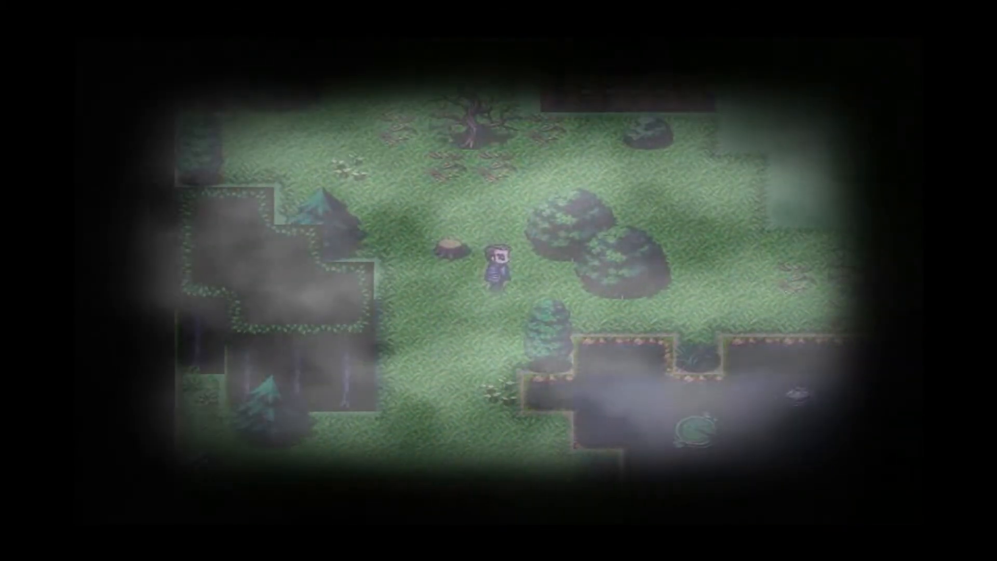
{"action": "key", "text": "Up"}
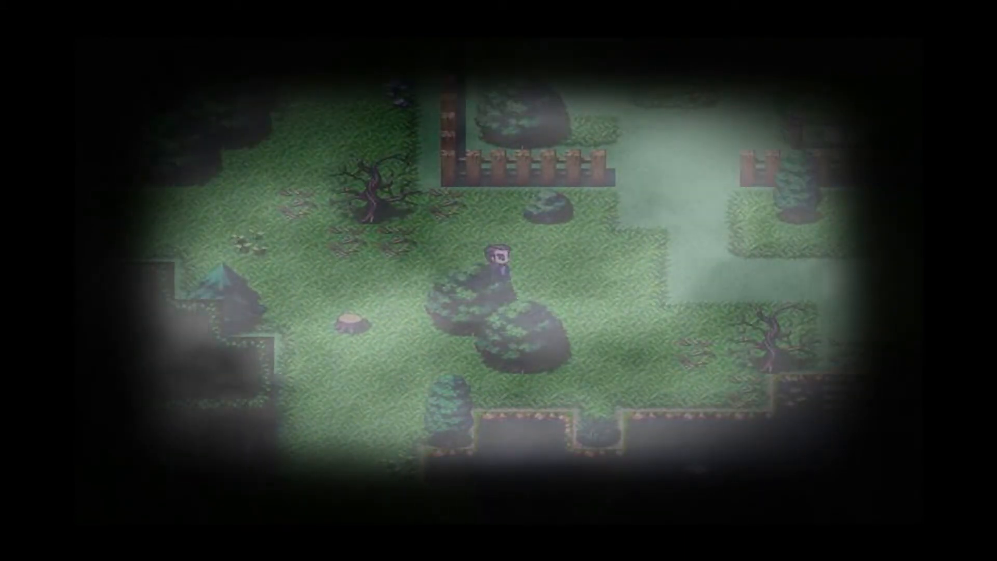
{"action": "key", "text": "up"}
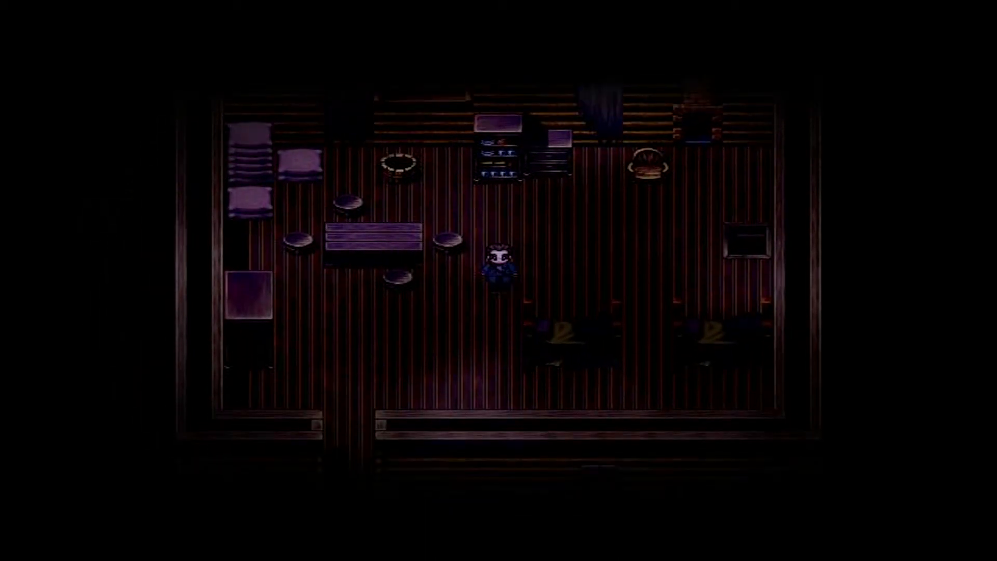
{"action": "key", "text": "Down"}
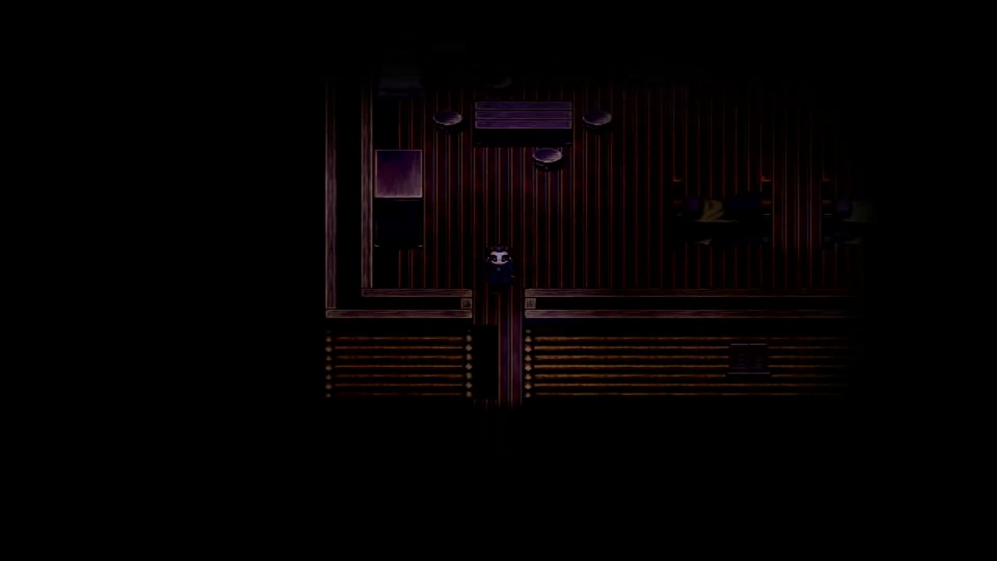
{"action": "key", "text": "Down"}
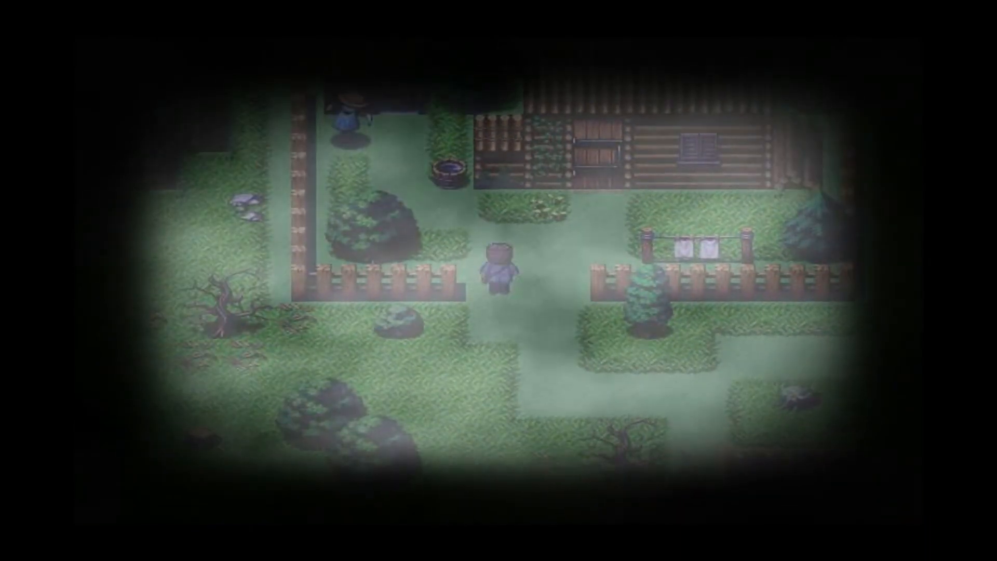
{"action": "key", "text": "Up"}
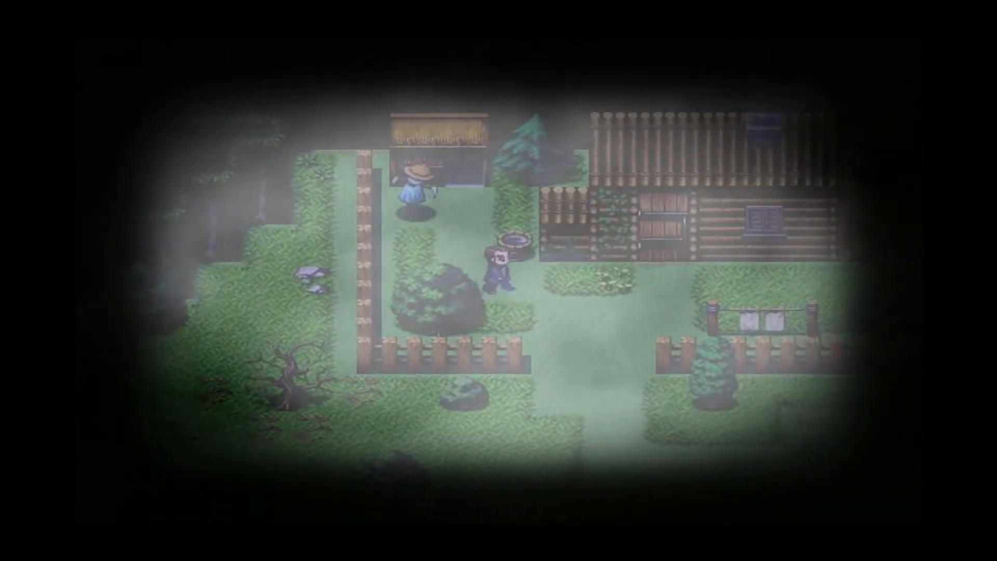
{"action": "key", "text": "Down"}
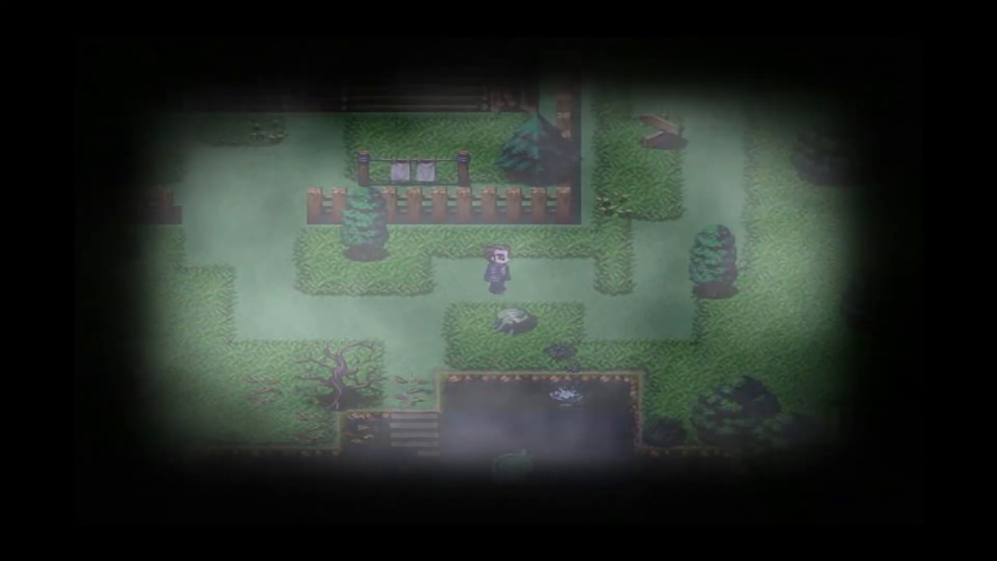
{"action": "key", "text": "Up"}
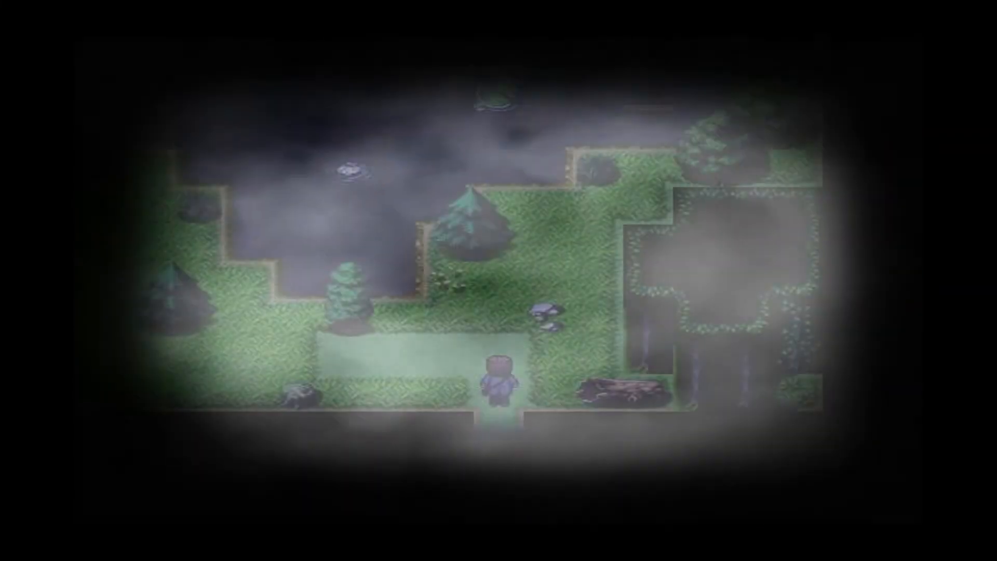
Cross the grassy clearing and the swamp boardwalk past the dead-tree island to the far shore.
{"action": "key", "text": "Up"}
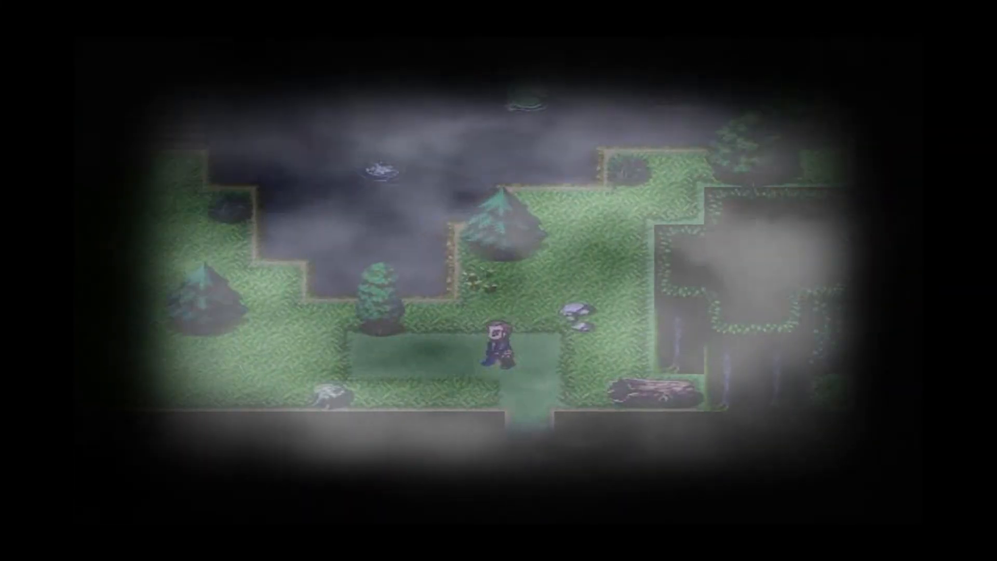
{"action": "key", "text": "up"}
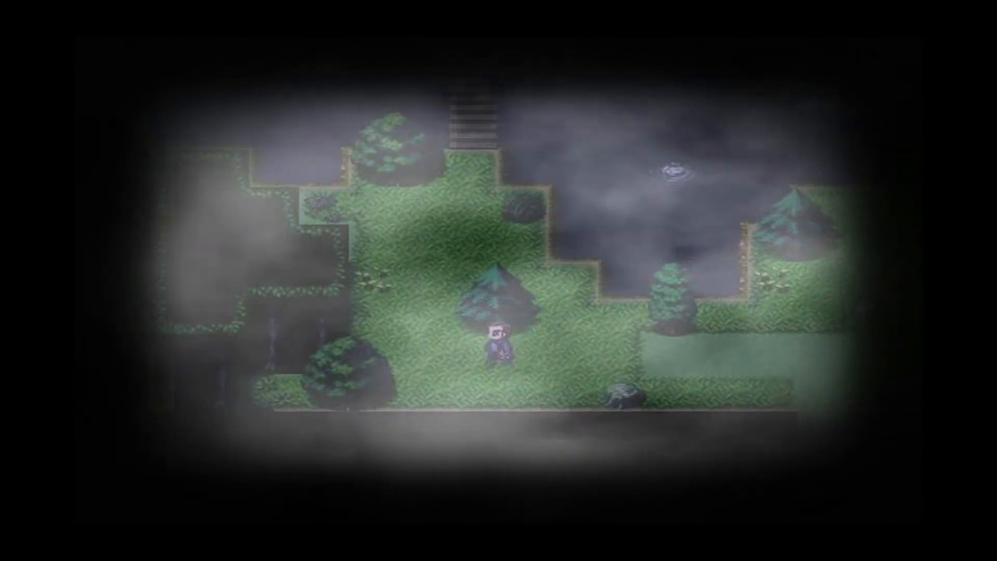
{"action": "key", "text": "Up"}
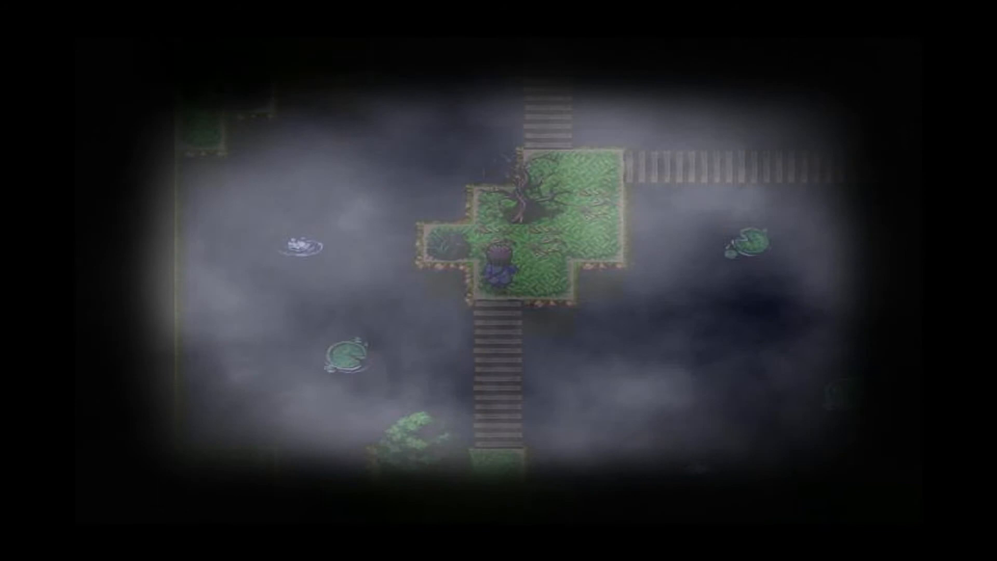
{"action": "key", "text": "Up"}
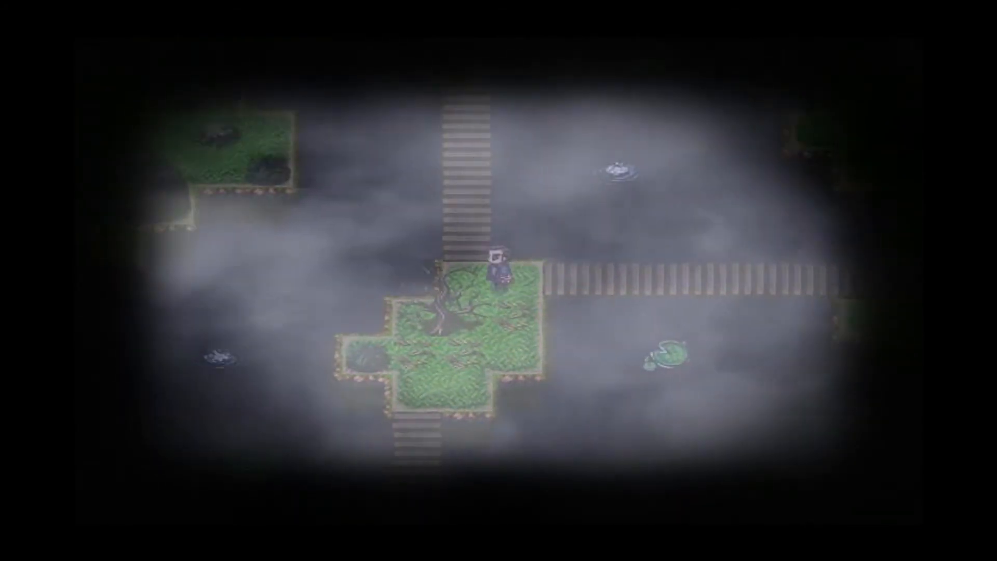
{"action": "key", "text": "Right"}
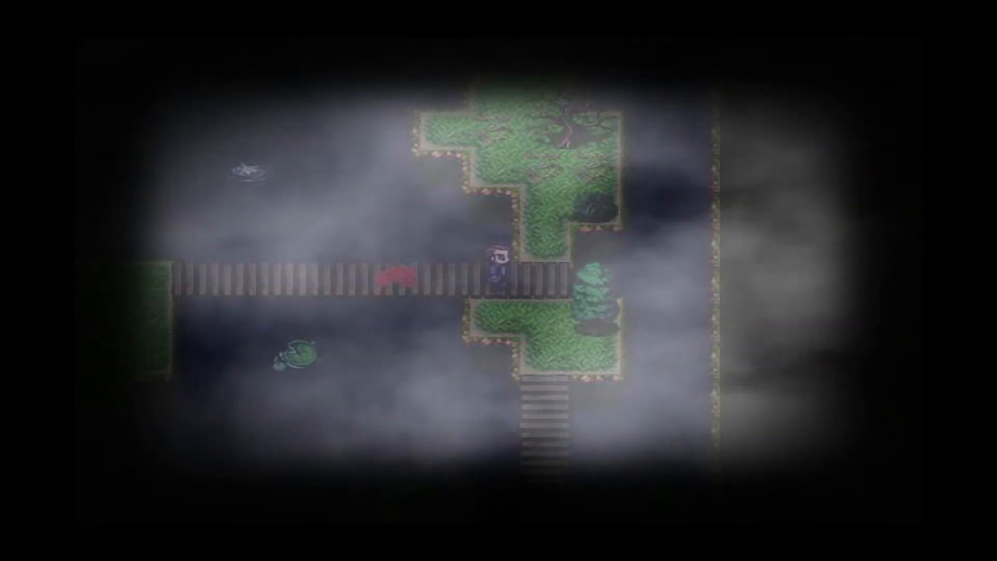
{"action": "key", "text": "Up"}
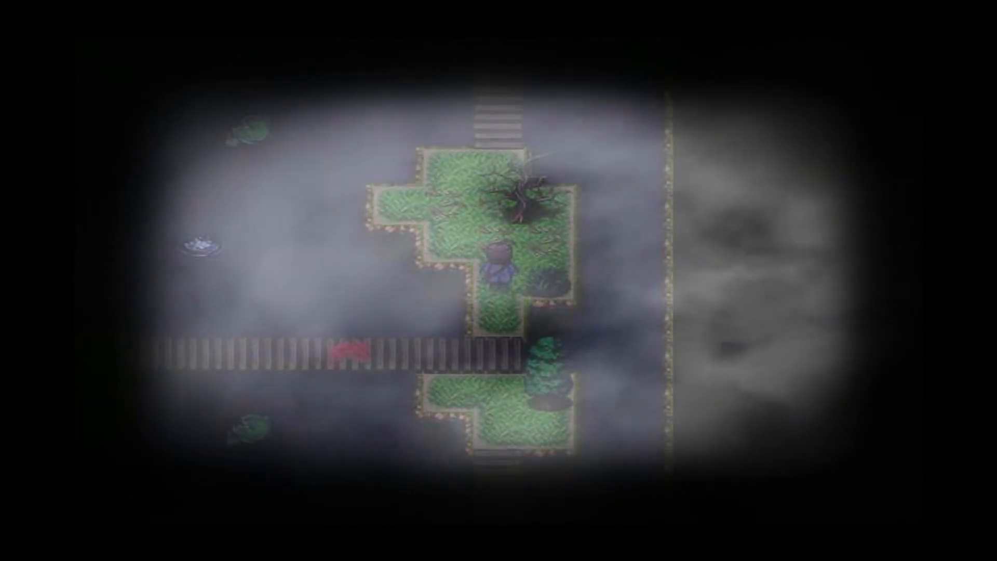
{"action": "key", "text": "Up"}
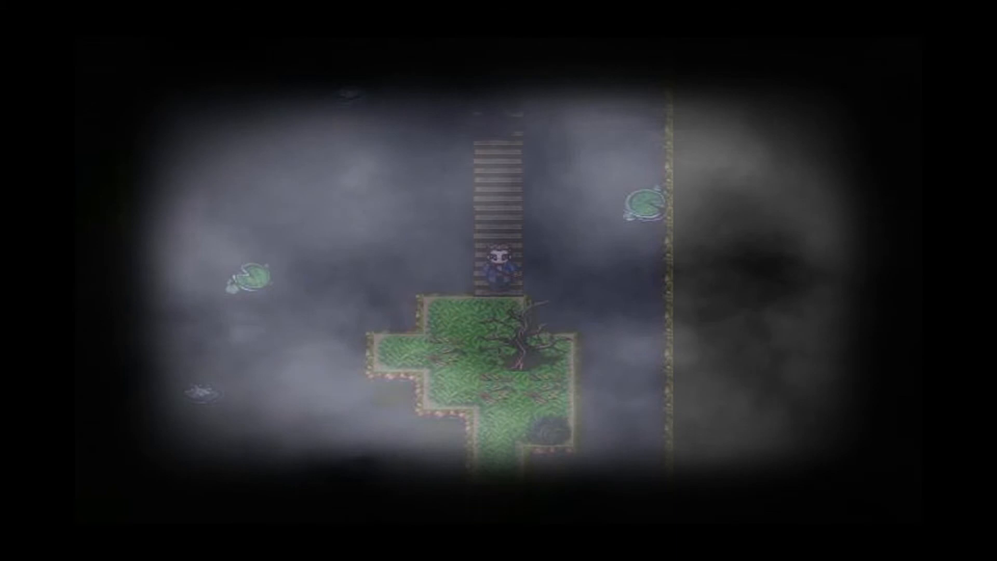
{"action": "key", "text": "Down"}
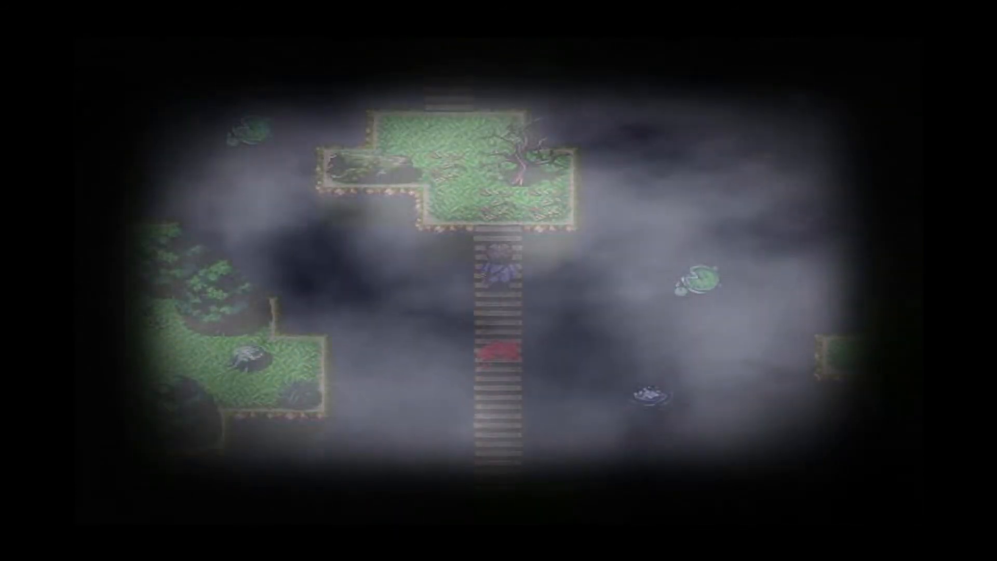
{"action": "key", "text": "up"}
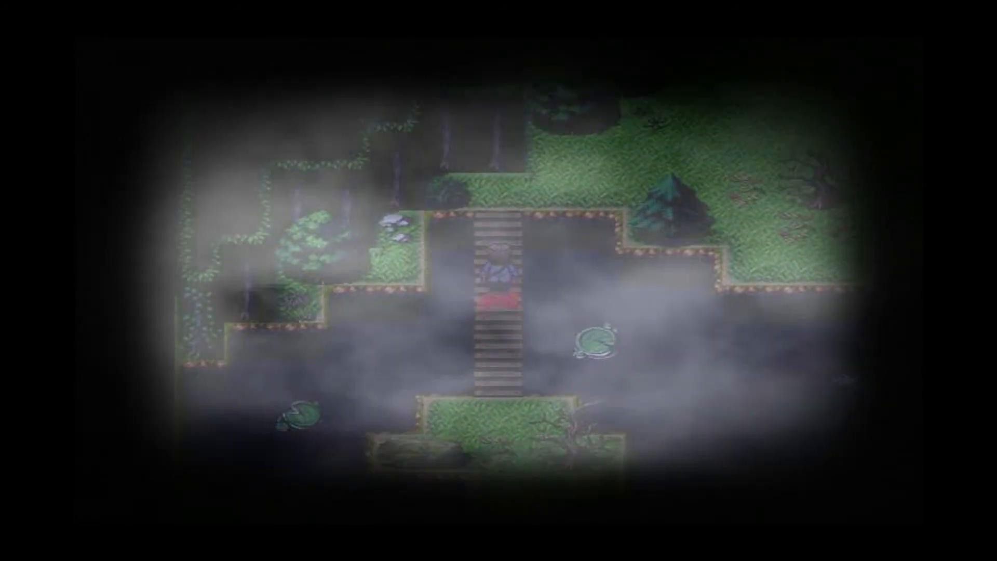
{"action": "key", "text": "up"}
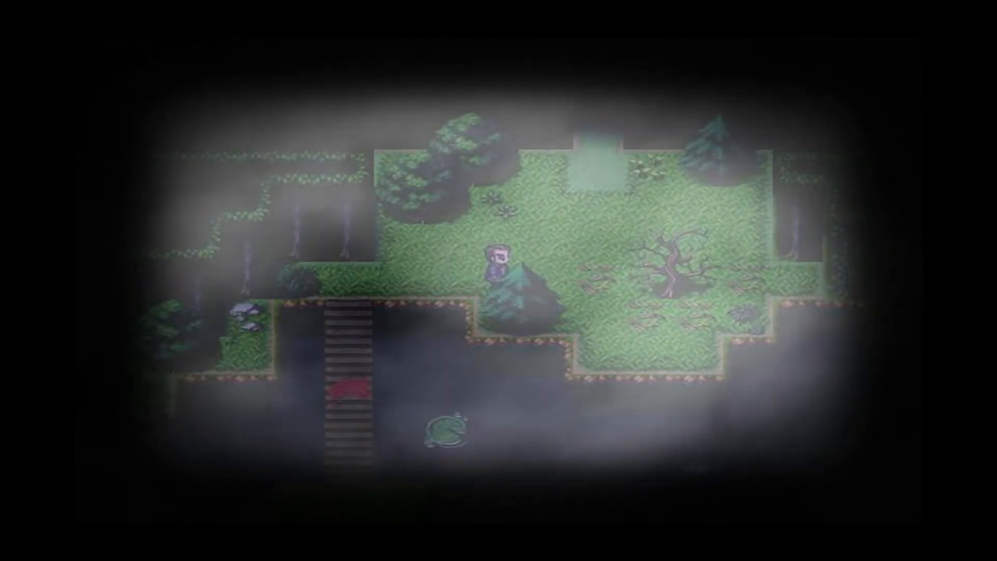
Briefly check the pause menu, then walk north through the graveyard past the graves.
{"action": "key", "text": "escape"}
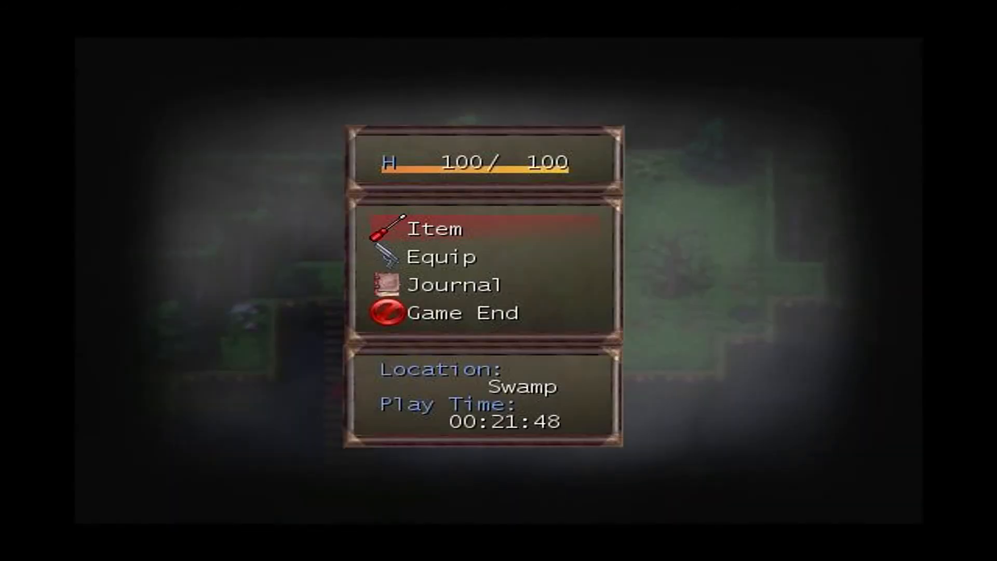
{"action": "key", "text": "escape"}
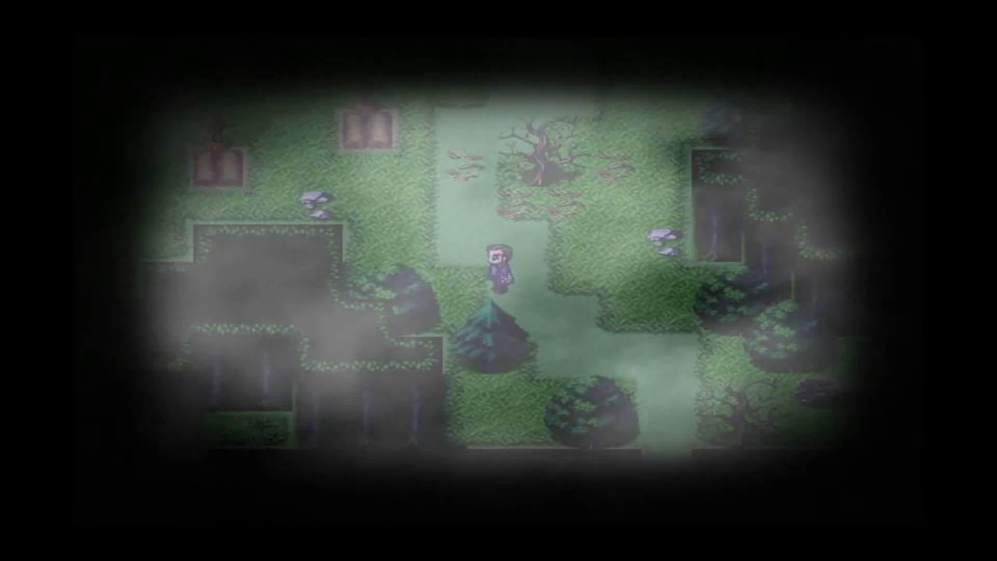
{"action": "key", "text": "up"}
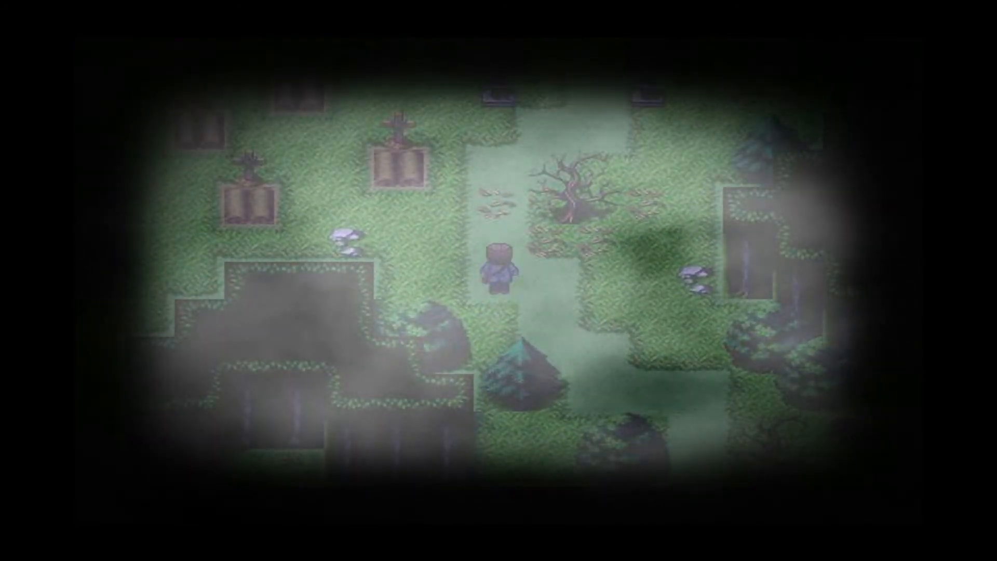
{"action": "key", "text": "Up"}
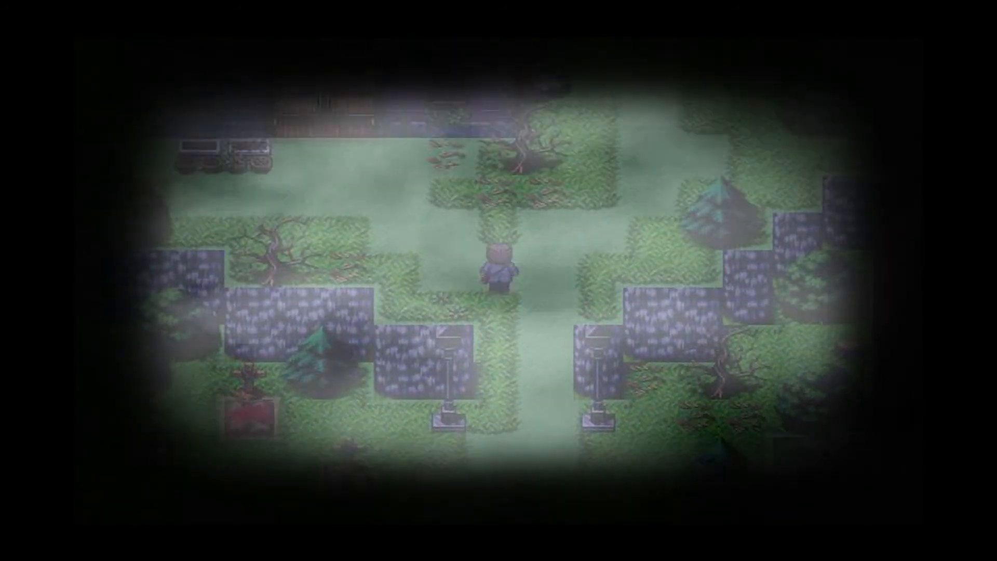
Walk up to the church's double doors and enter the dark seating hall.
{"action": "key", "text": "up"}
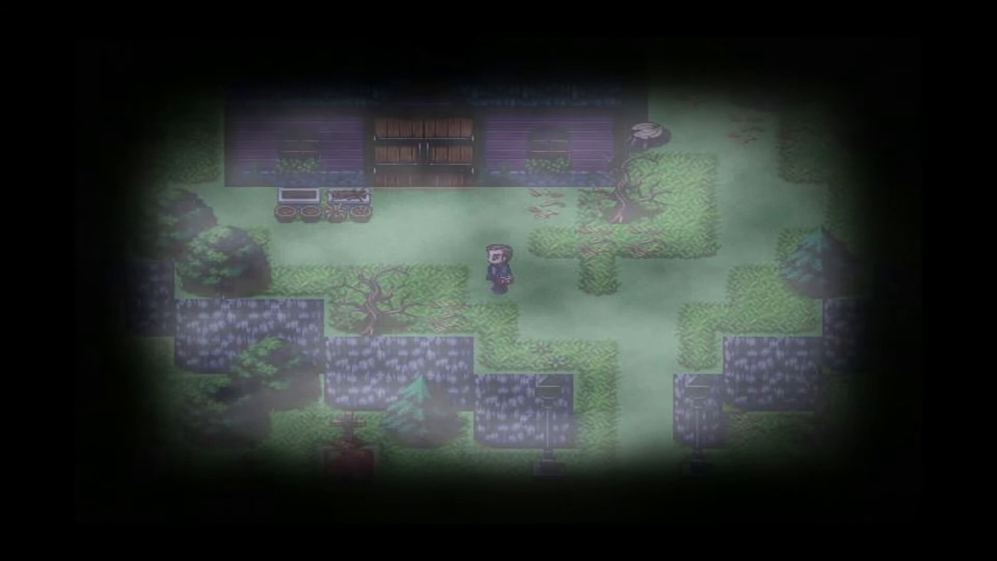
{"action": "key", "text": "up"}
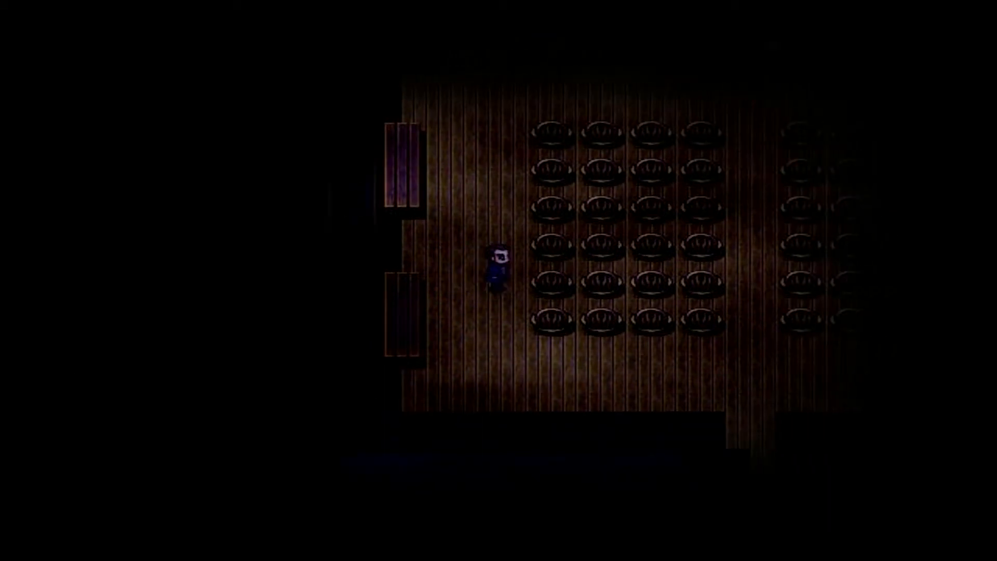
Walk past the rows of pews to the far side of the hall and into the lit corridor.
{"action": "key", "text": "Escape"}
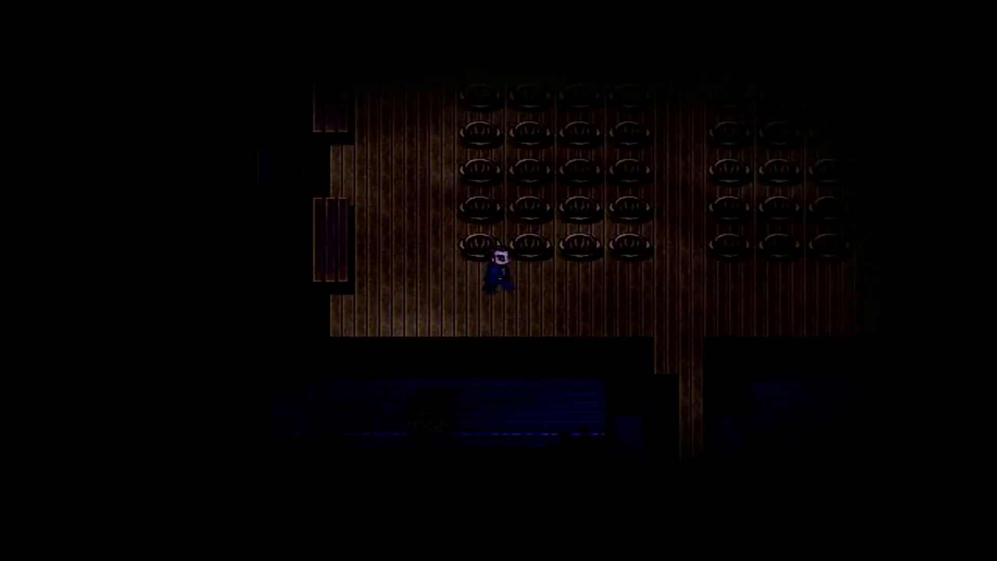
{"action": "key", "text": "Right"}
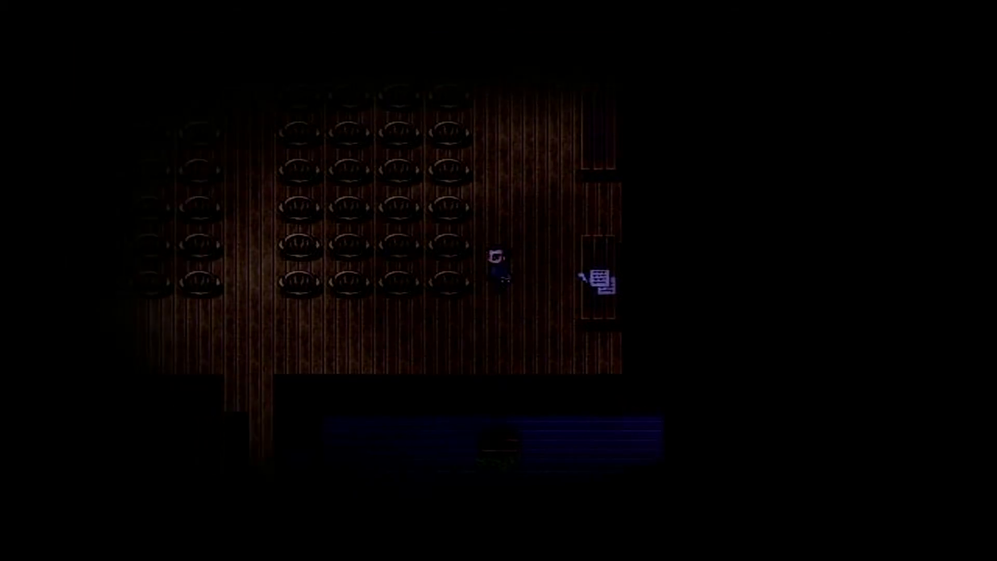
{"action": "key", "text": "up"}
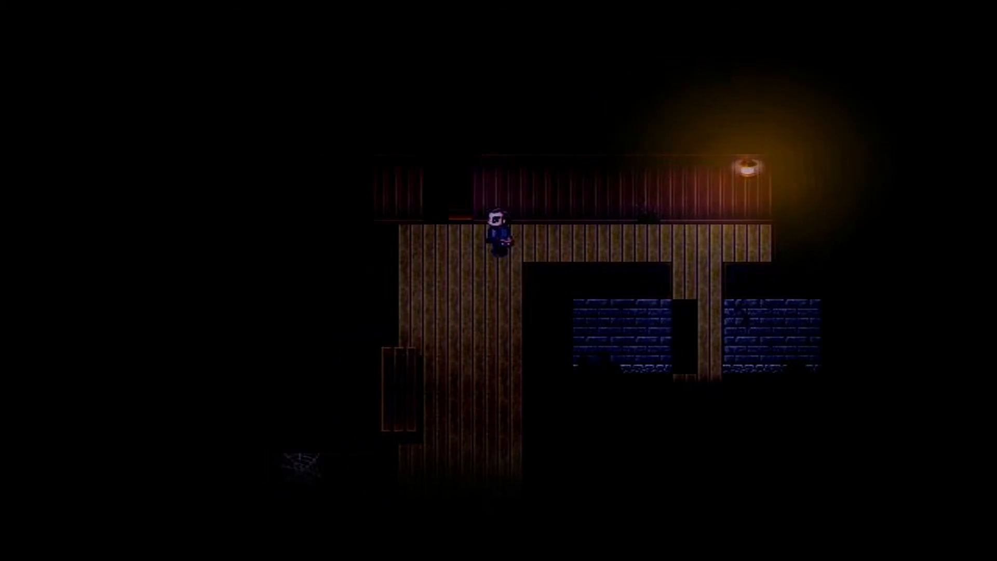
Explore the cobweb room past the bucket, head back up the corridor and open the Item list.
{"action": "key", "text": "left"}
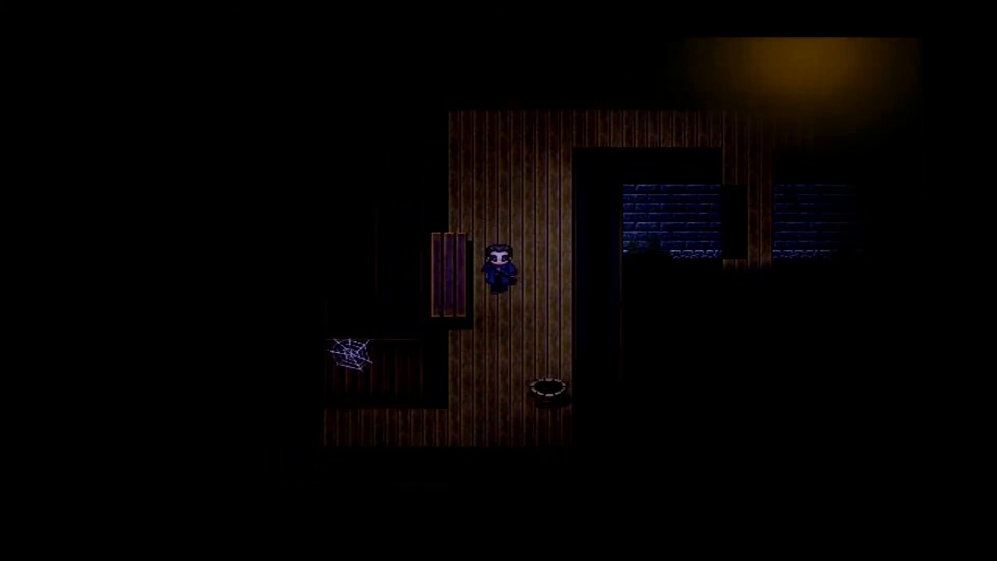
{"action": "key", "text": "Down"}
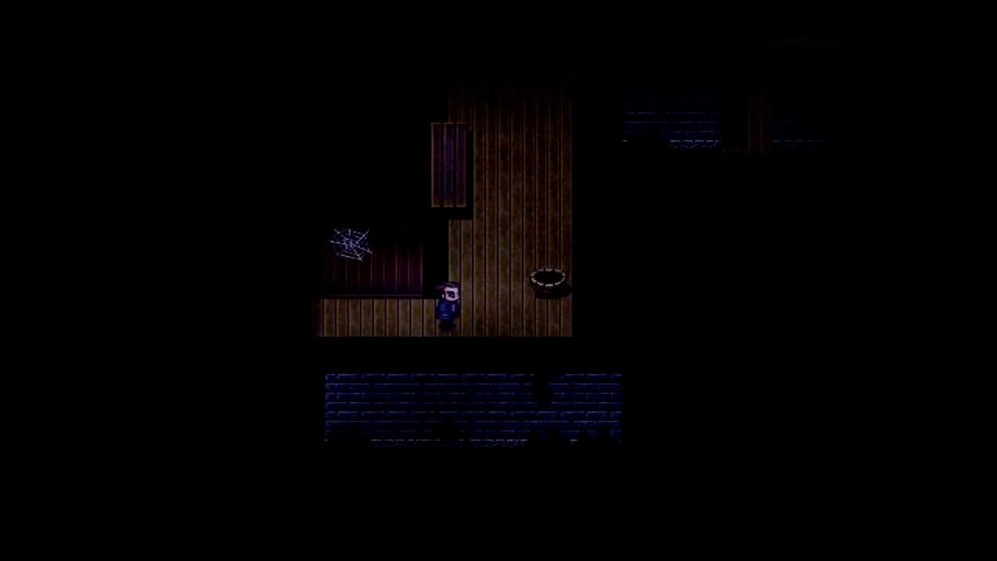
{"action": "key", "text": "Up"}
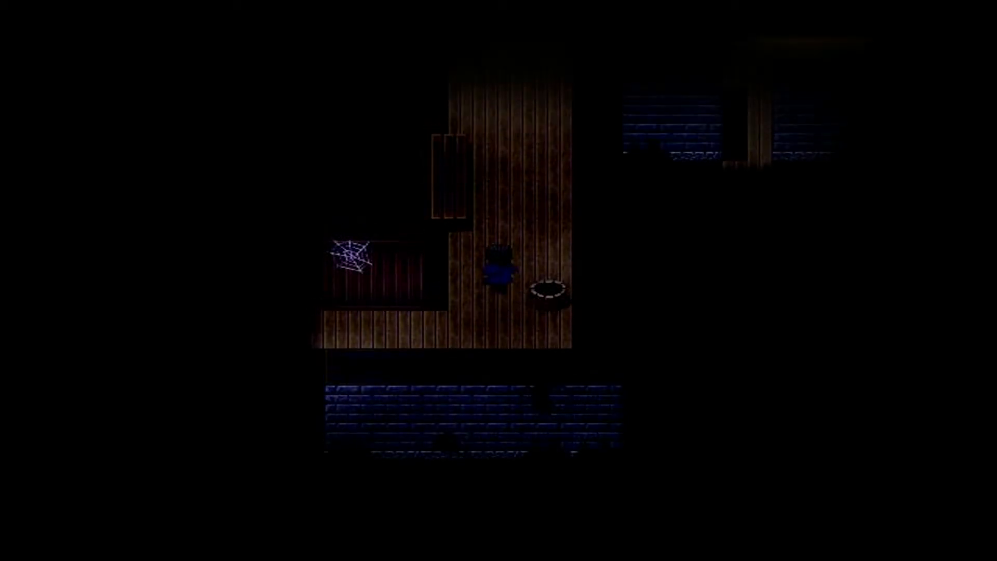
{"action": "key", "text": "Up"}
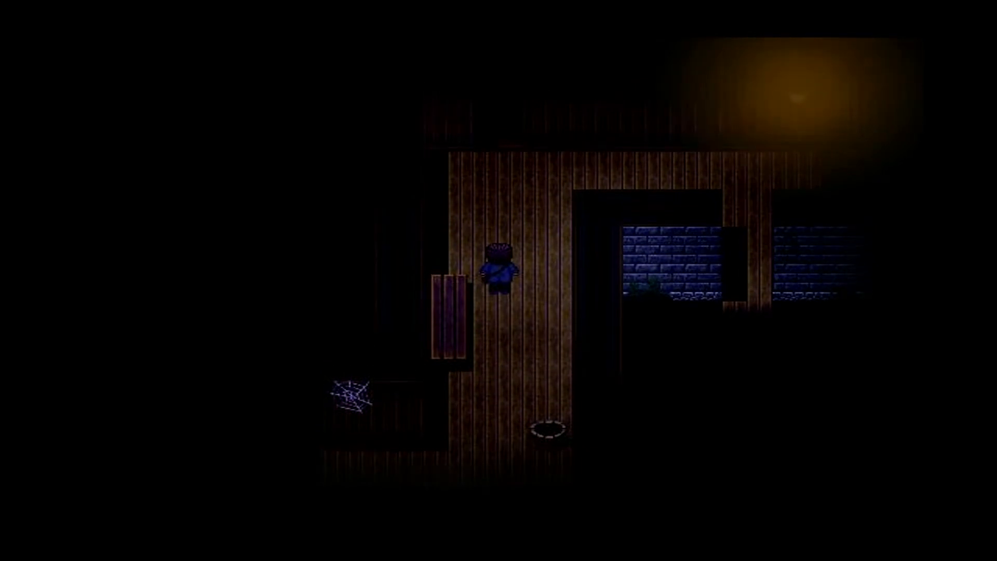
{"action": "key", "text": "up"}
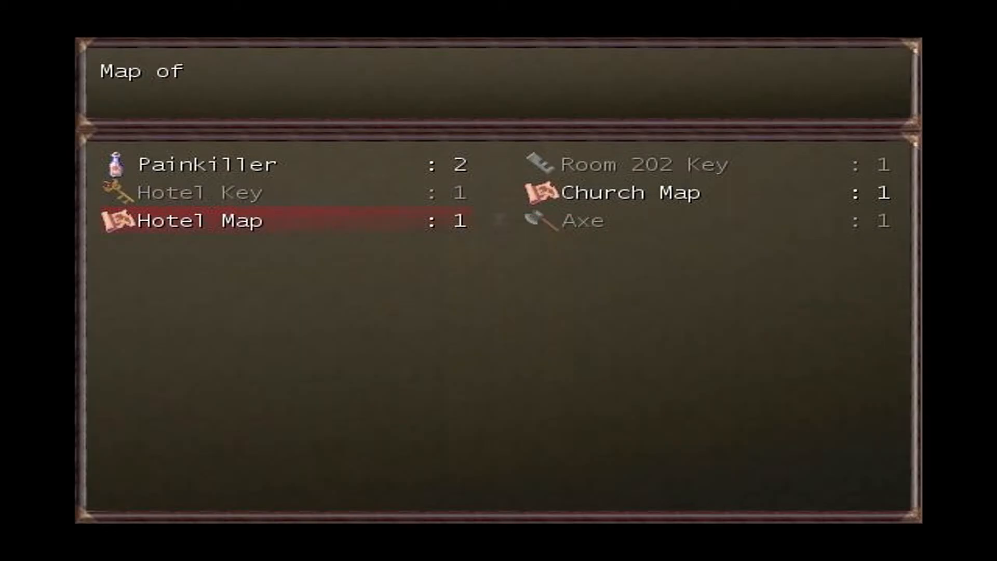
Read the Painkiller's description, then leave the item menu back to the corridor.
{"action": "key", "text": "up"}
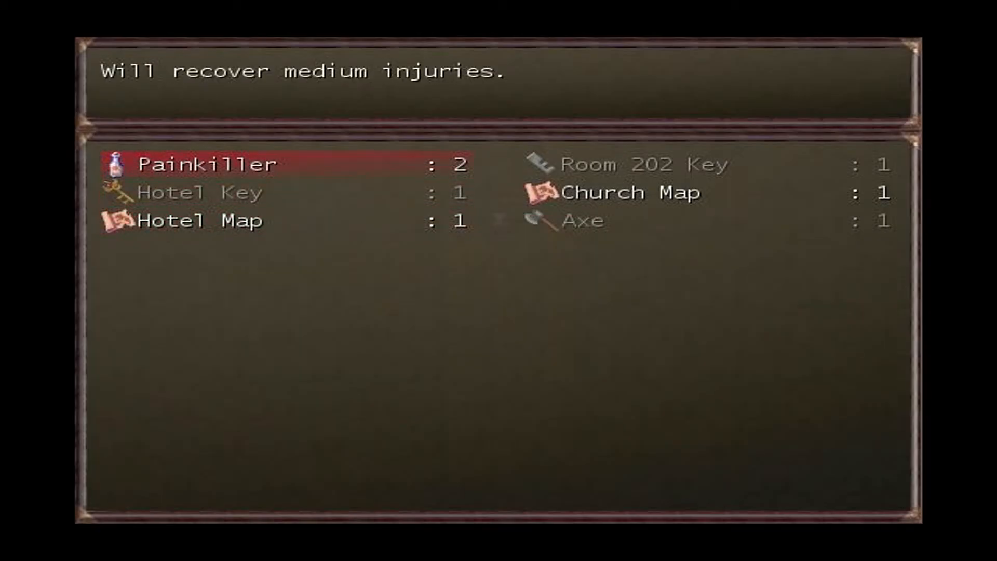
{"action": "left_click", "coordinate": [210, 164]}
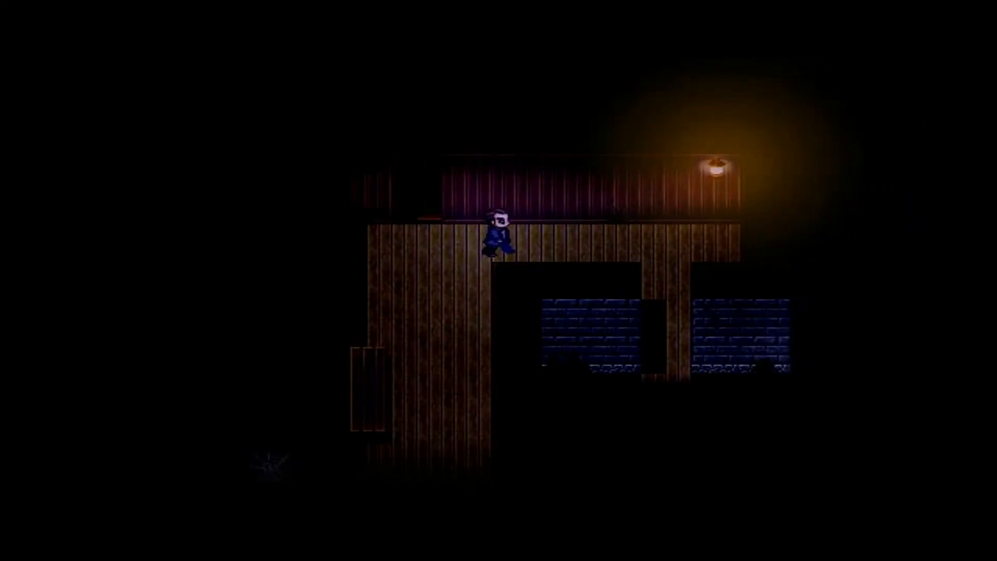
Walk past the altar and along the upper and lower corridors into the bookshelf room.
{"action": "key", "text": "Down"}
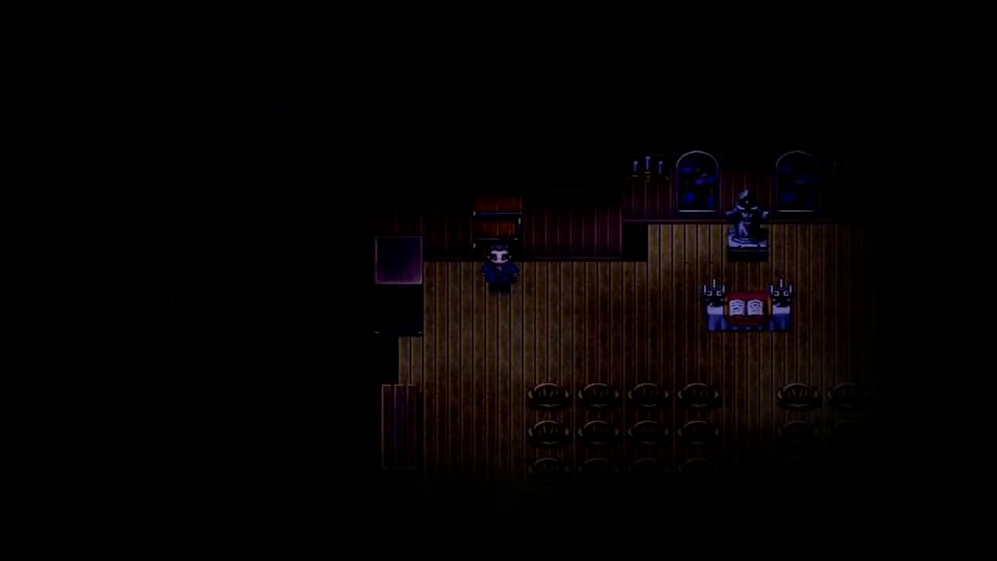
{"action": "key", "text": "Right"}
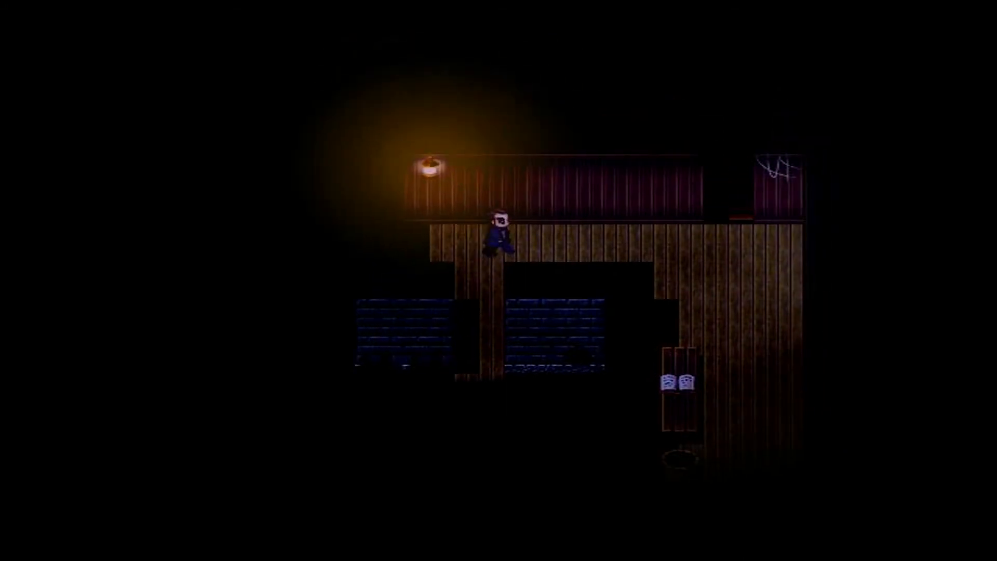
{"action": "key", "text": "Right"}
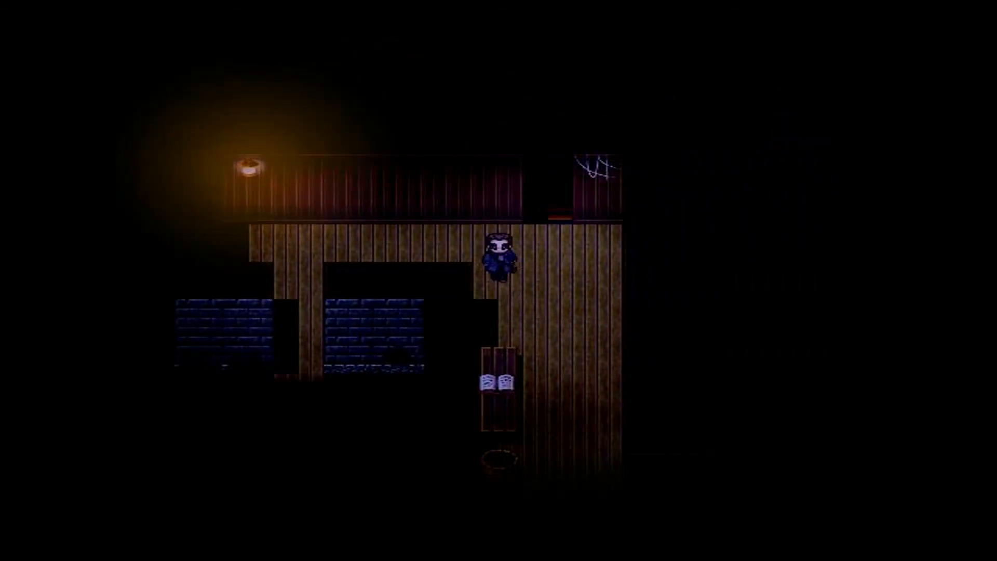
{"action": "key", "text": "down"}
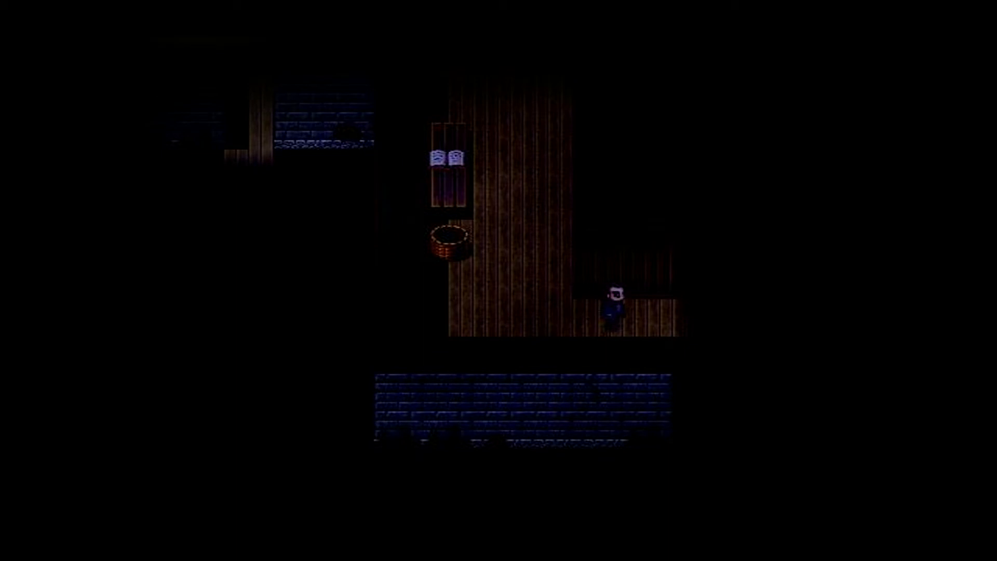
{"action": "key", "text": "Up"}
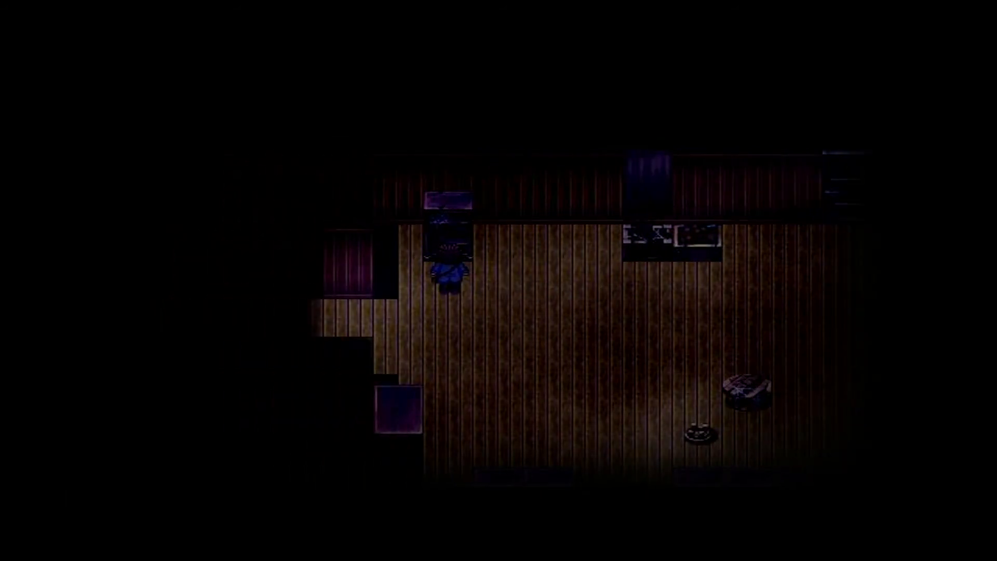
Leave the room, walk back along the corridor past the barrel and into the chapel.
{"action": "key", "text": "left"}
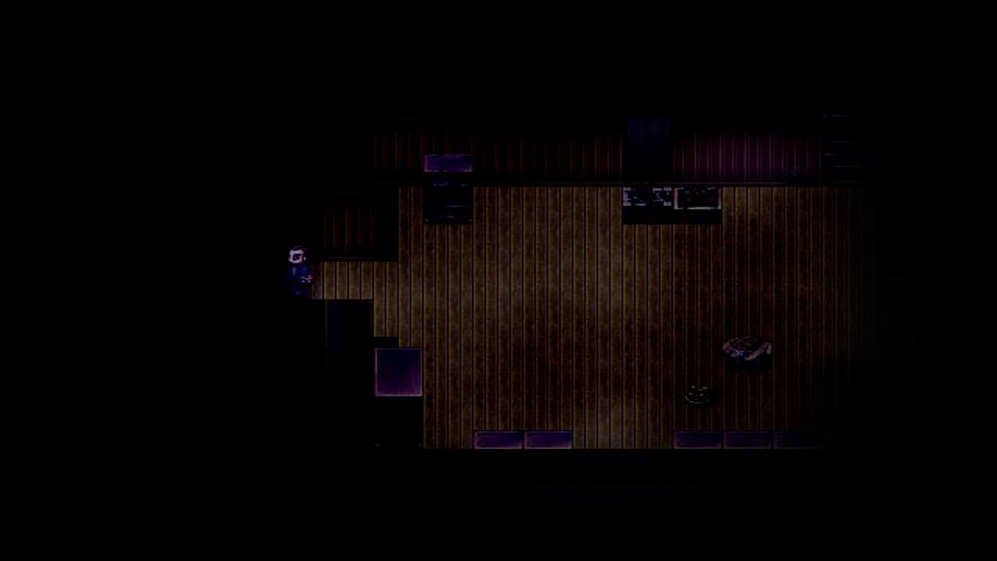
{"action": "key", "text": "Right"}
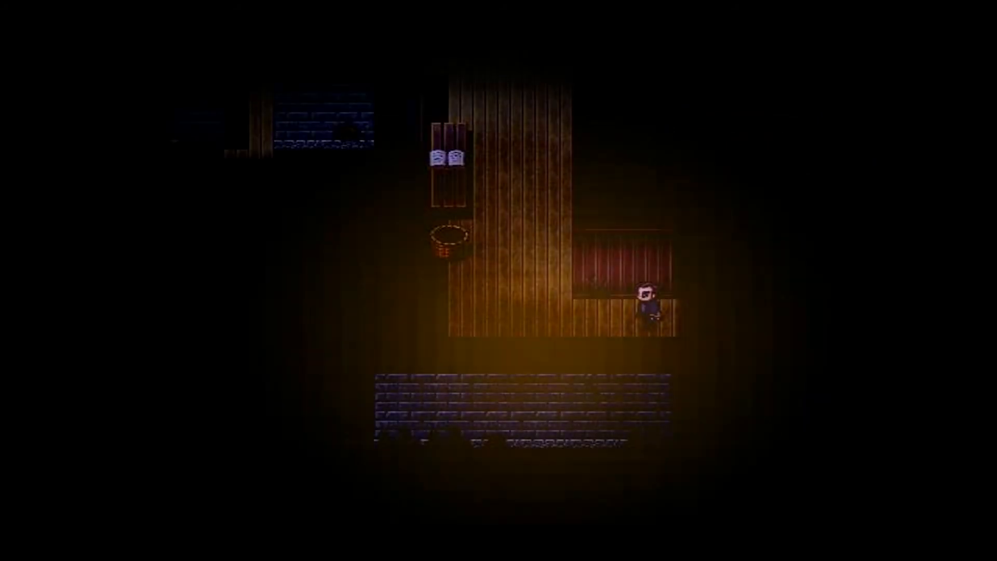
{"action": "key", "text": "Left"}
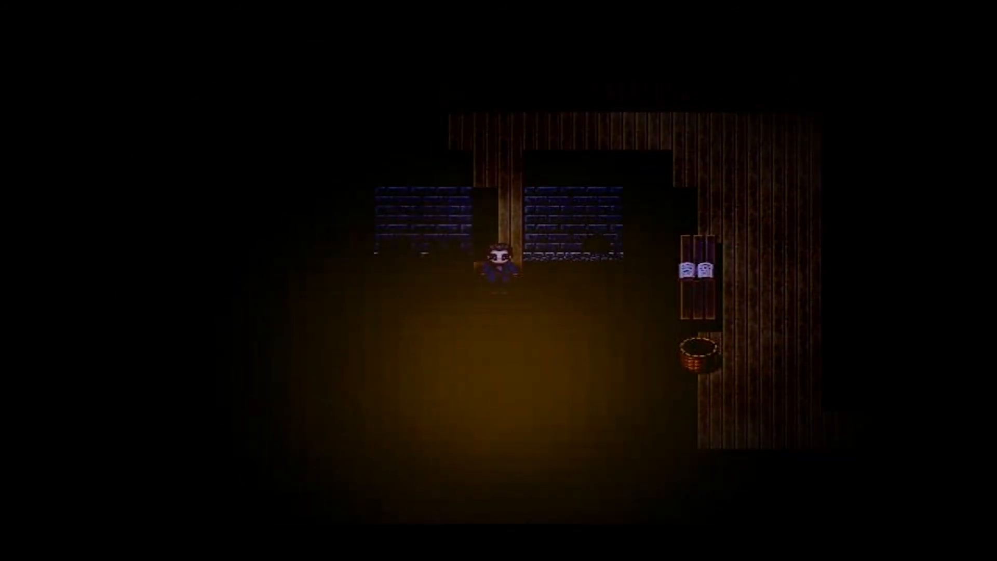
{"action": "key", "text": "Right"}
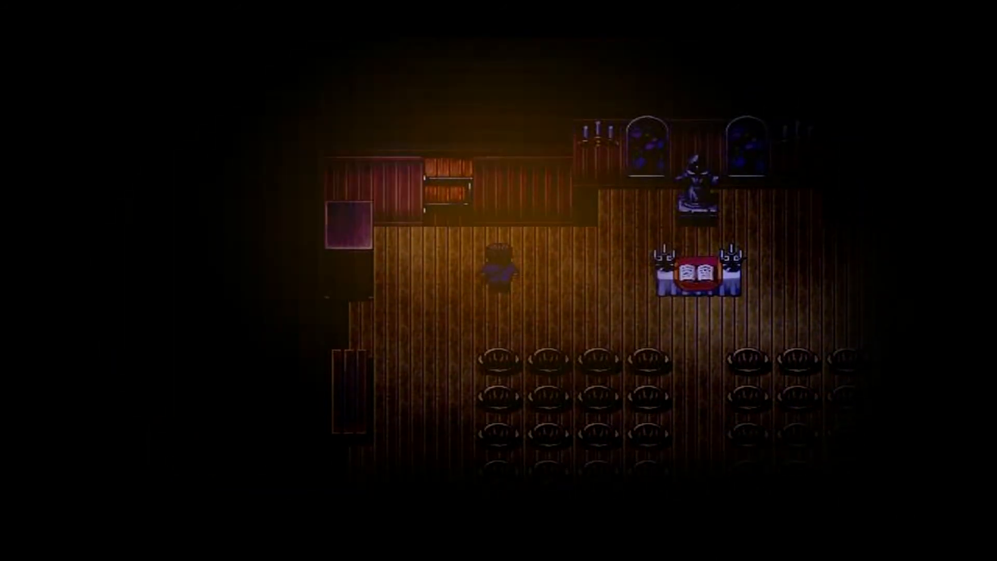
Meet the pale ghost in the corridor and open the status screen showing 70/100 health.
{"action": "key", "text": "up"}
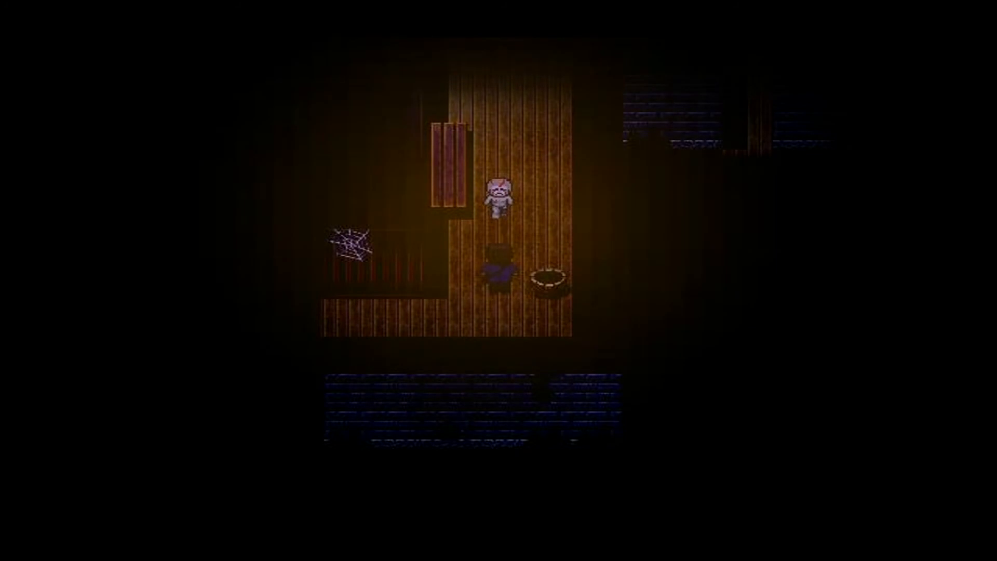
{"action": "key", "text": "Down"}
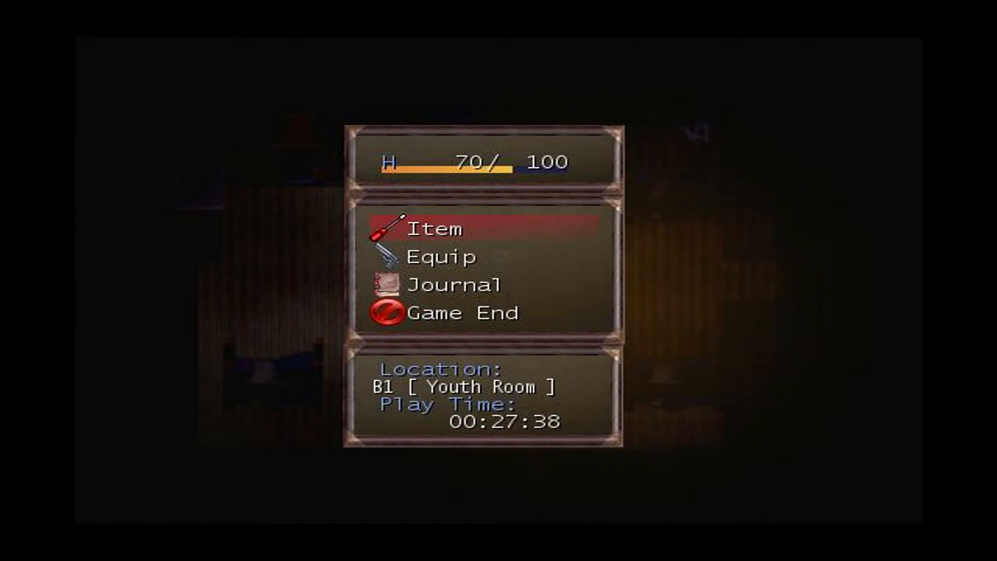
View the Weapon slot with Handgun equipped and Axe in reserve, then close the menus.
{"action": "left_click", "coordinate": [438, 228]}
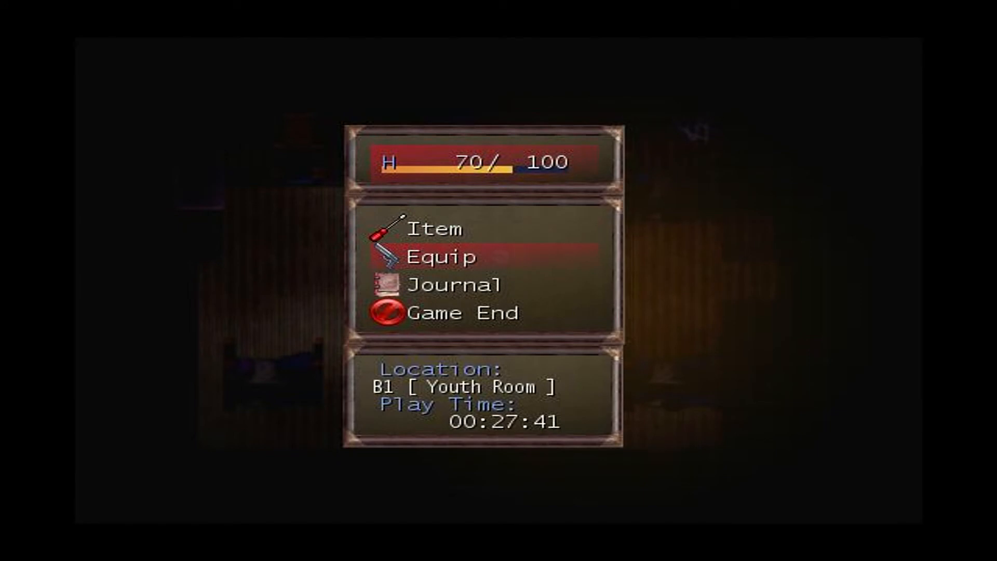
{"action": "left_click", "coordinate": [440, 257]}
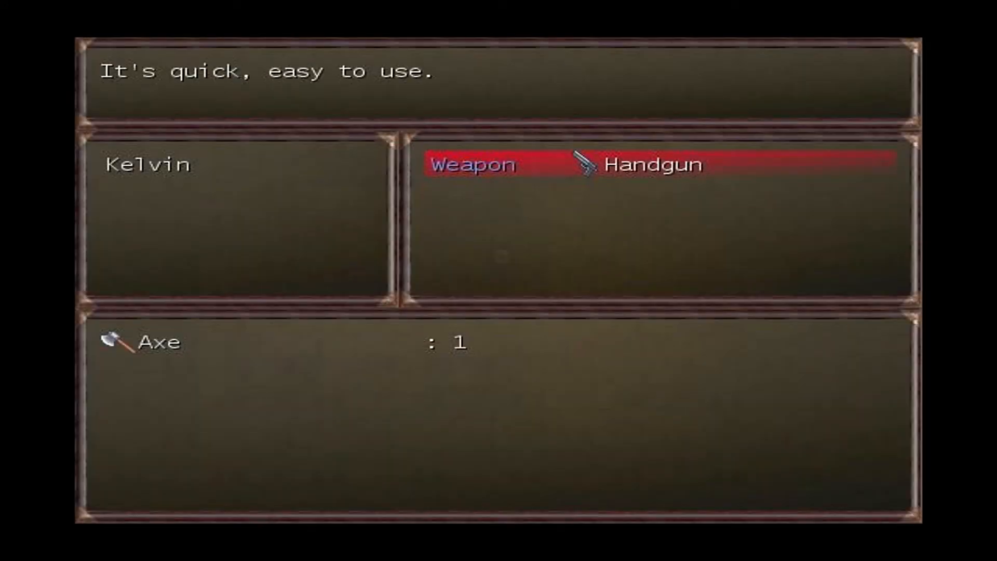
{"action": "key", "text": "Down"}
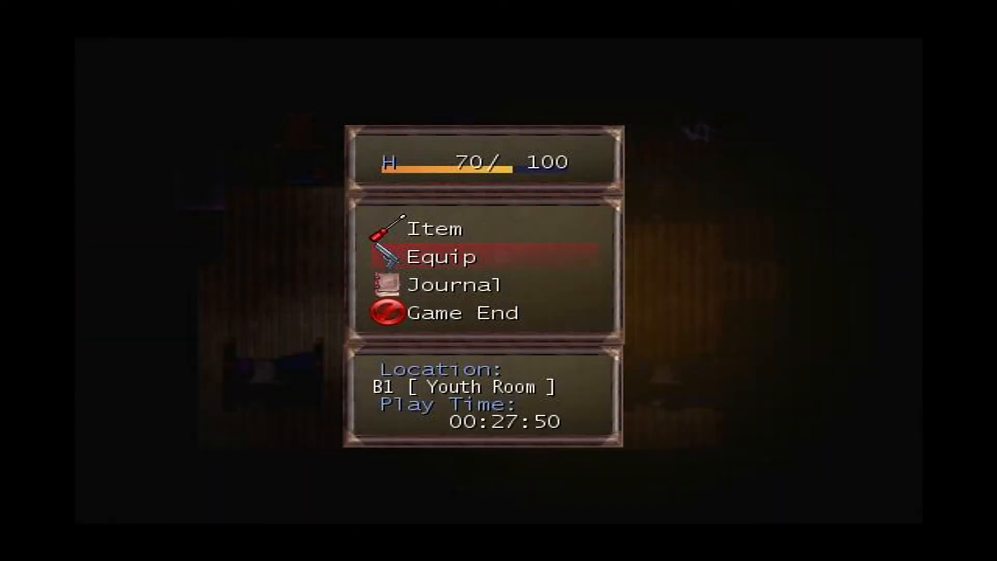
{"action": "key", "text": "Escape"}
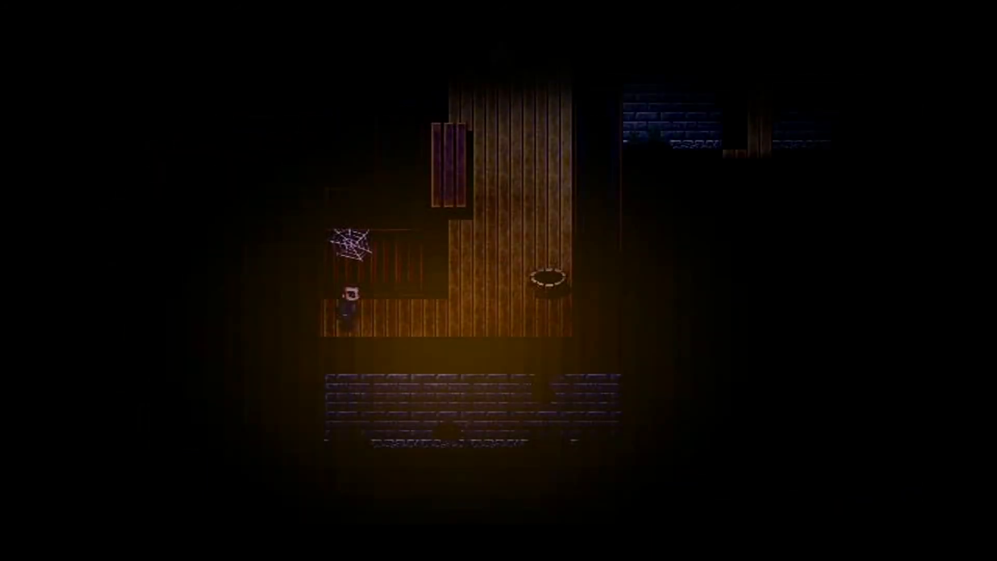
Check the status menu showing 27/100 health in the Left Corridor, then keep walking.
{"action": "key", "text": "right"}
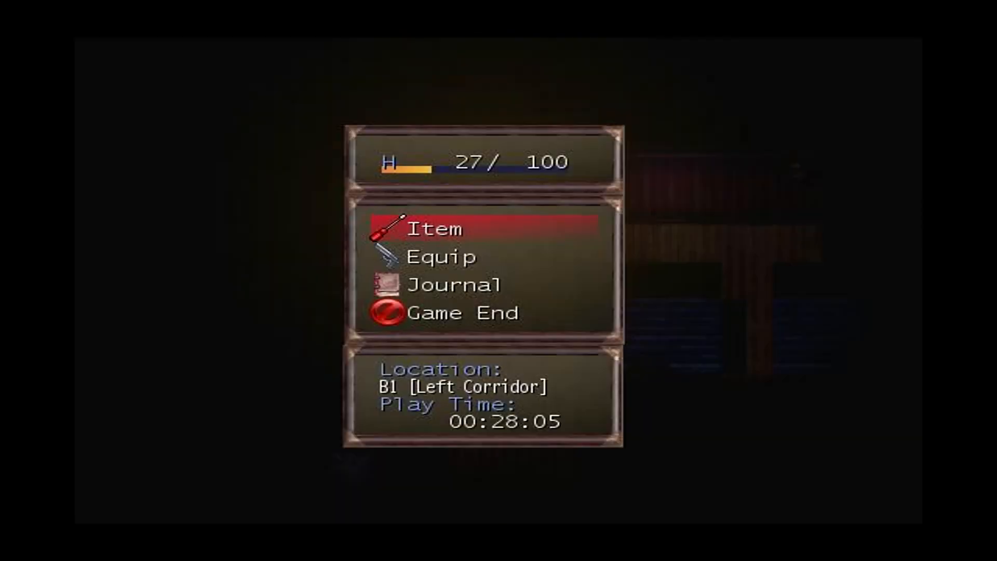
{"action": "left_click", "coordinate": [436, 228]}
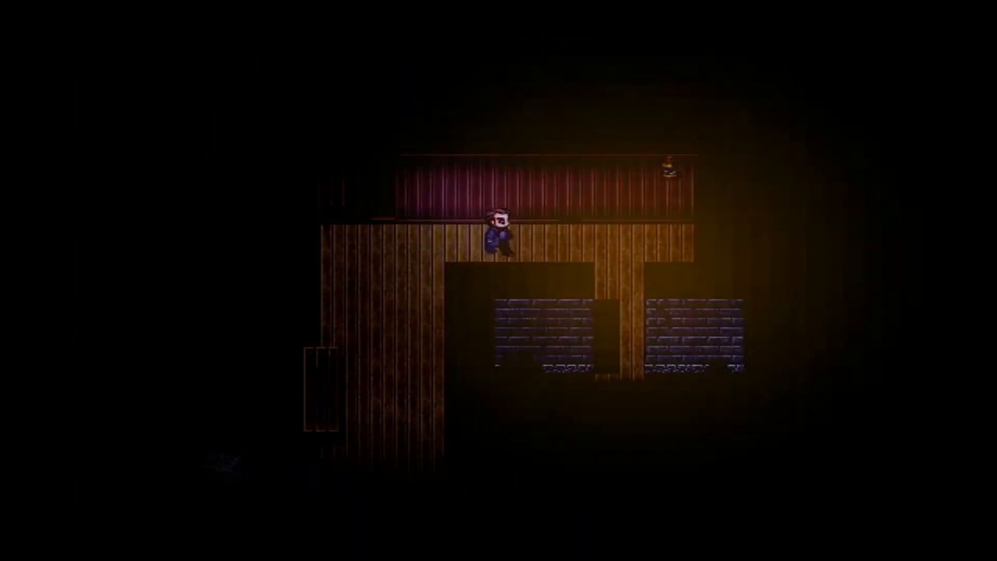
Walk the upper corridor into the B2 Office and axe the ghost, dropping to 10/100 health.
{"action": "key", "text": "Down"}
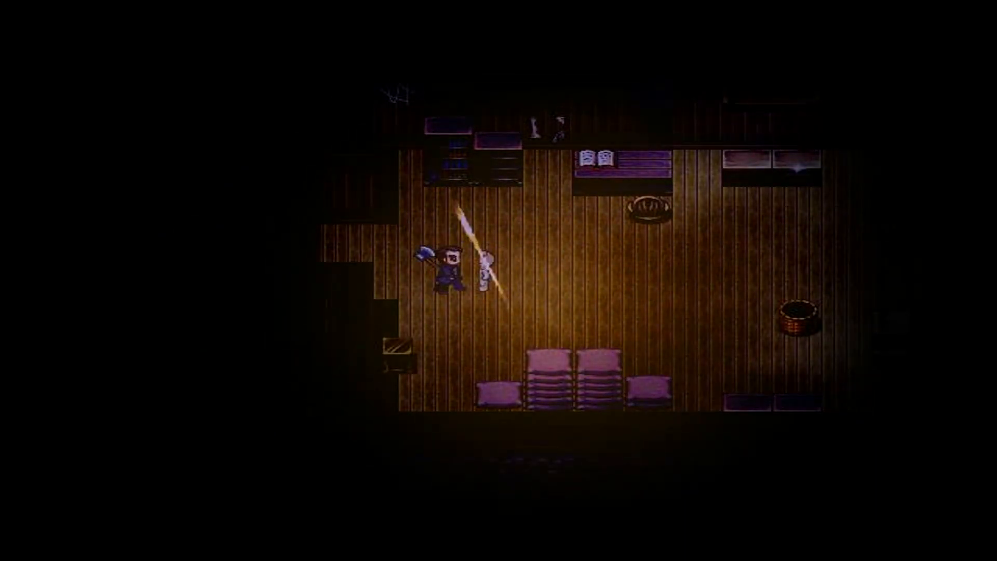
{"action": "key", "text": "Escape"}
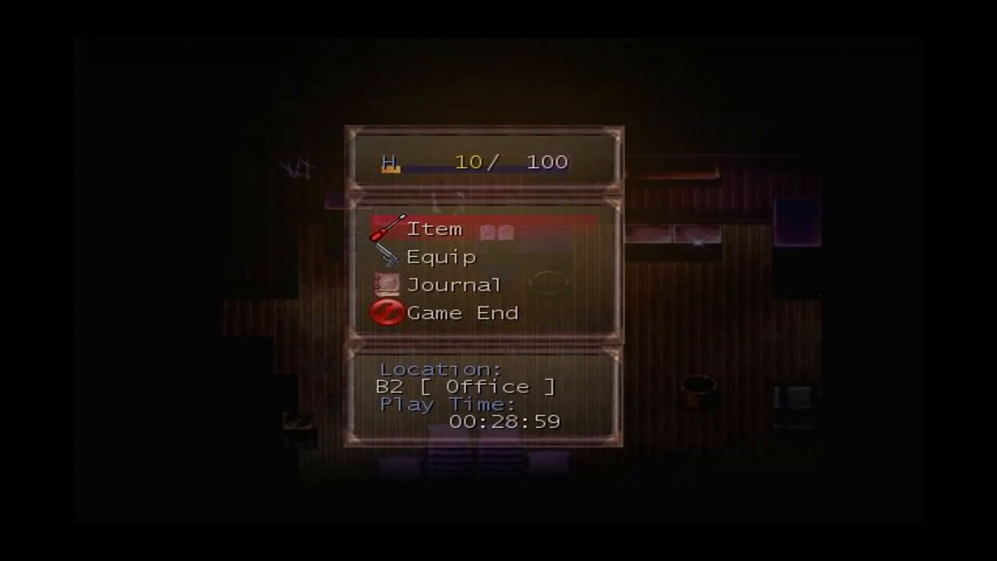
Take the ammo found in the office and resume walking the room.
{"action": "left_click", "coordinate": [457, 284]}
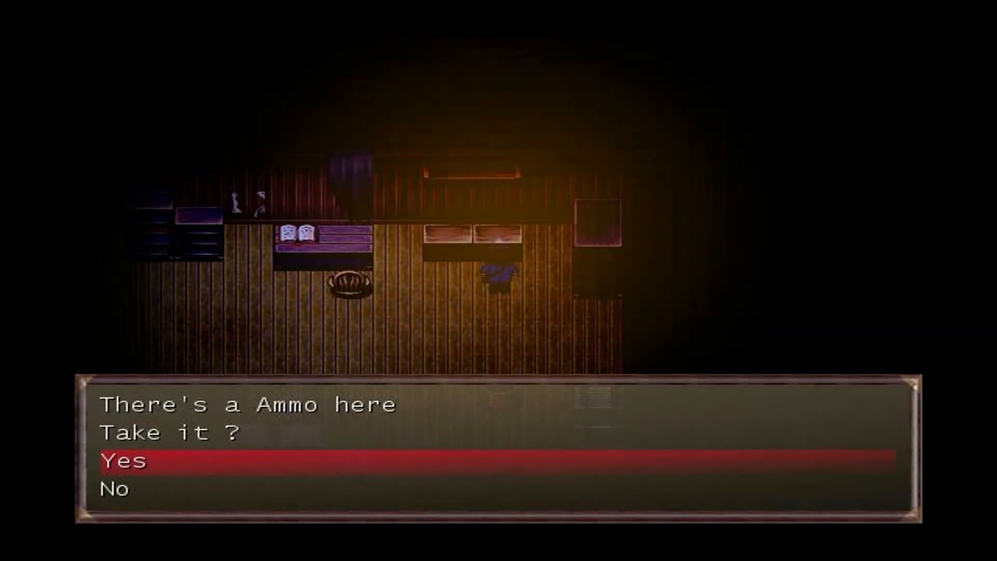
{"action": "key", "text": "Return"}
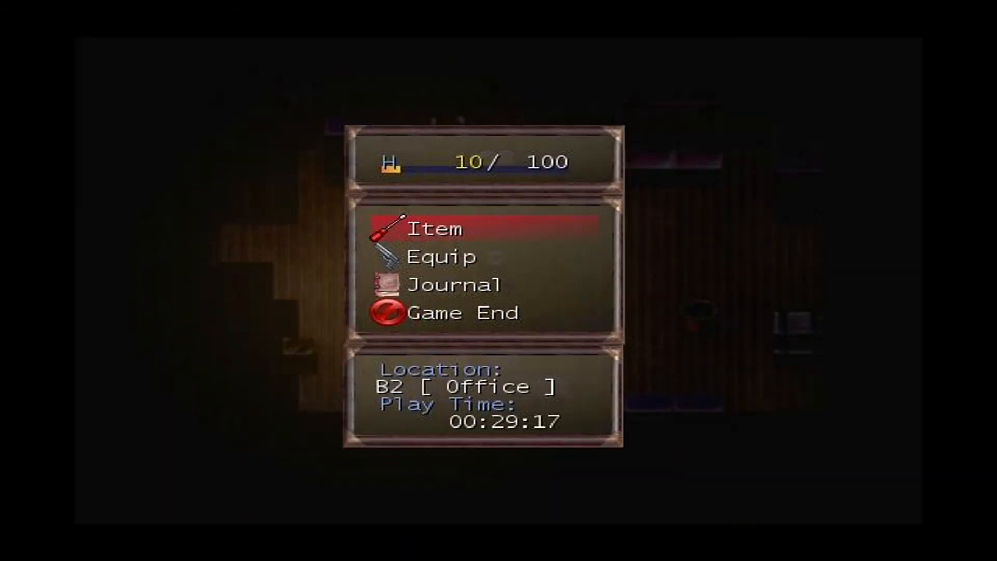
{"action": "left_click", "coordinate": [436, 228]}
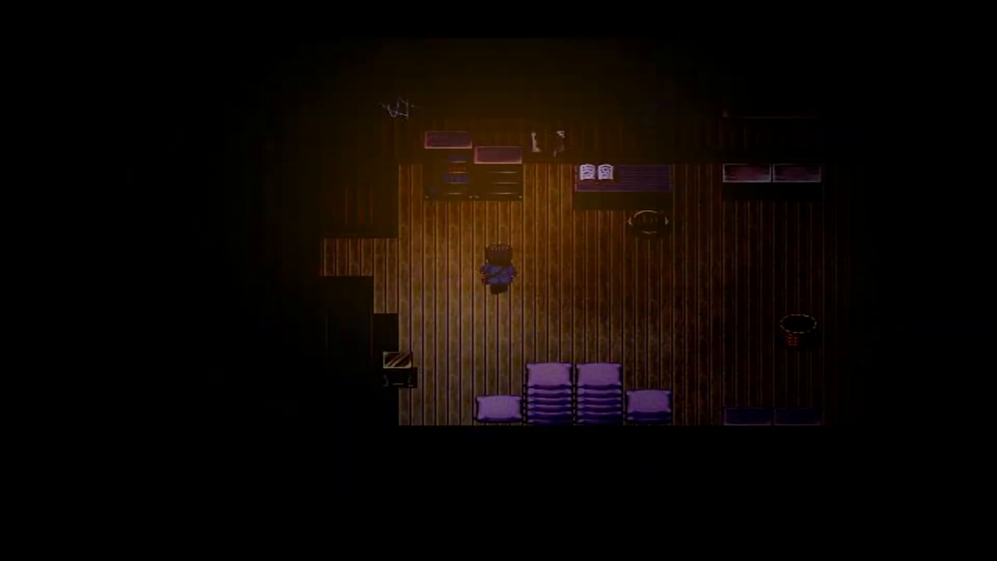
Exit the office left and head down the corridor past the bookshelf and barrel.
{"action": "key", "text": "Left"}
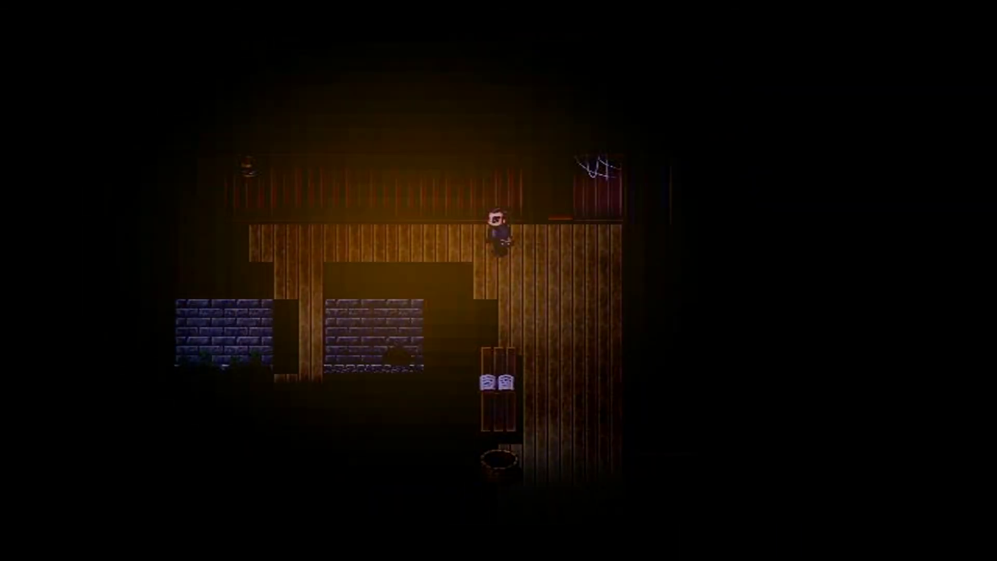
{"action": "key", "text": "down"}
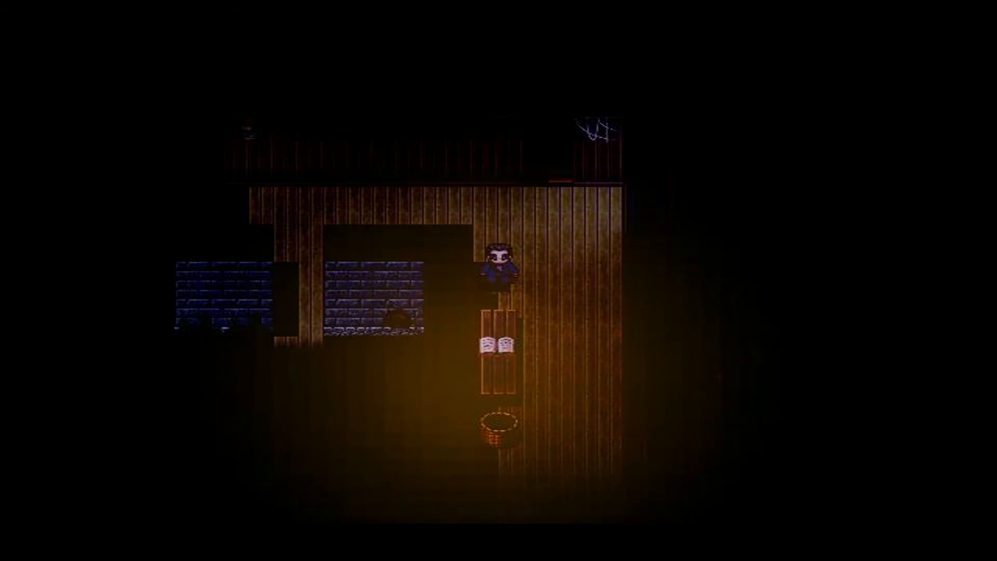
{"action": "key", "text": "Down"}
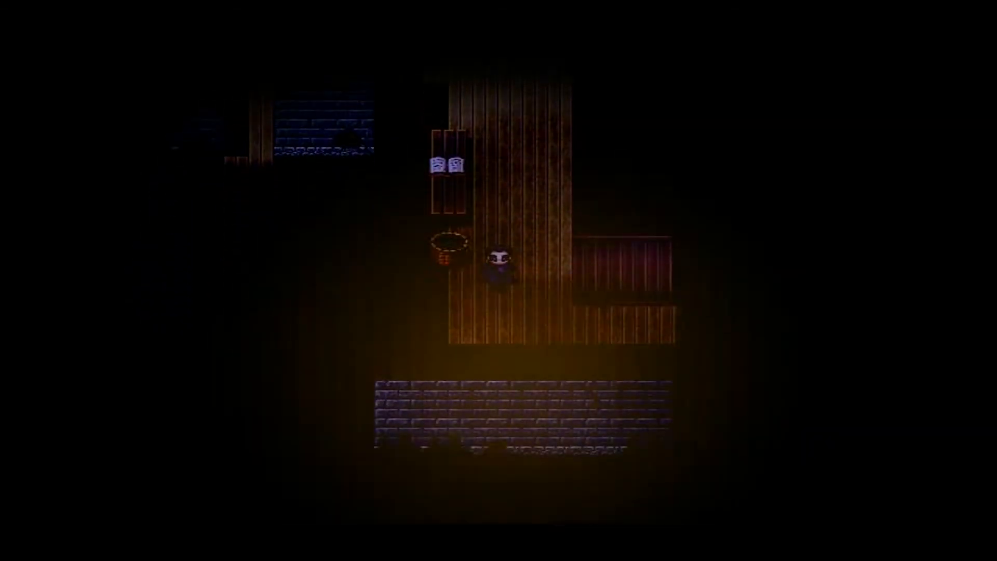